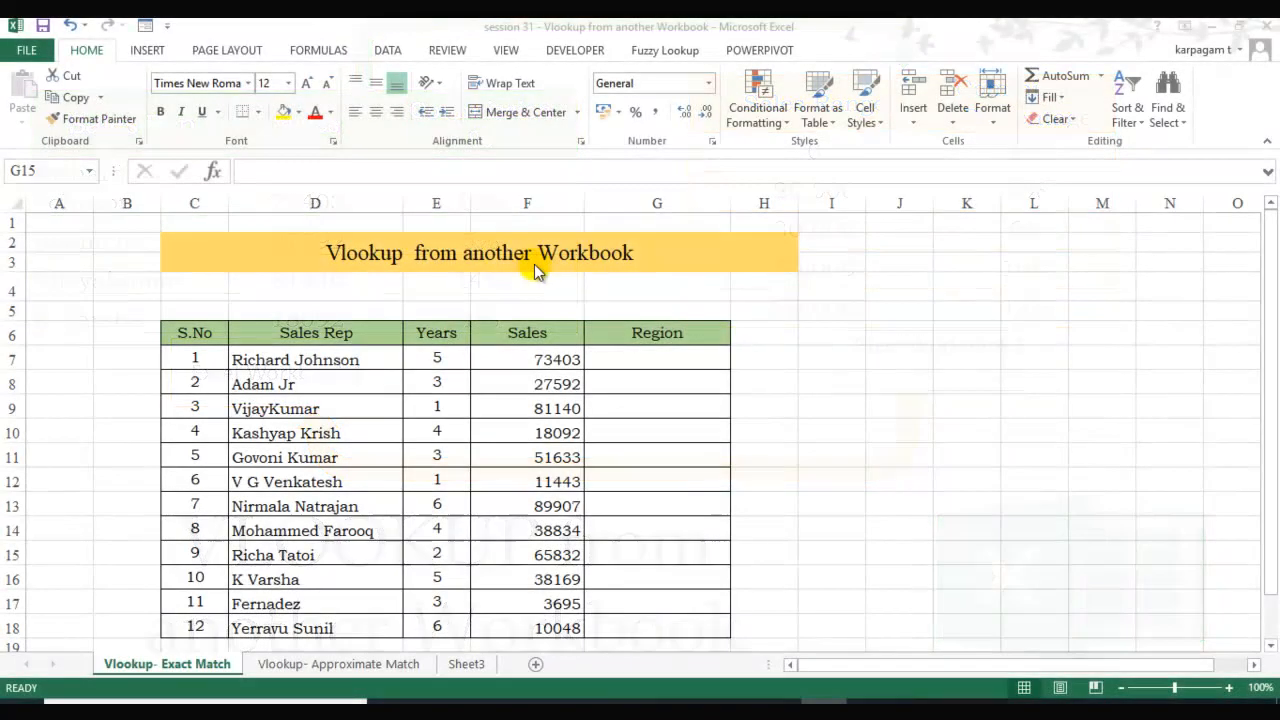
mouse_move(655, 274)
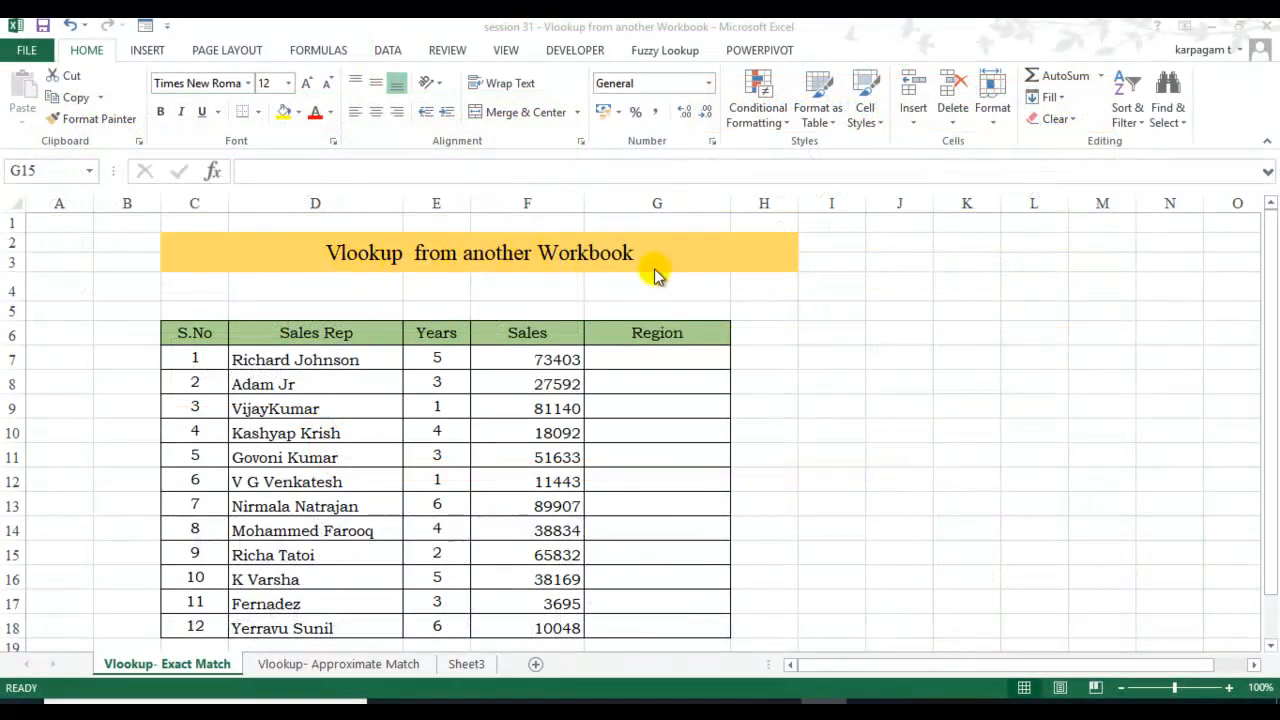
mouse_move(870, 540)
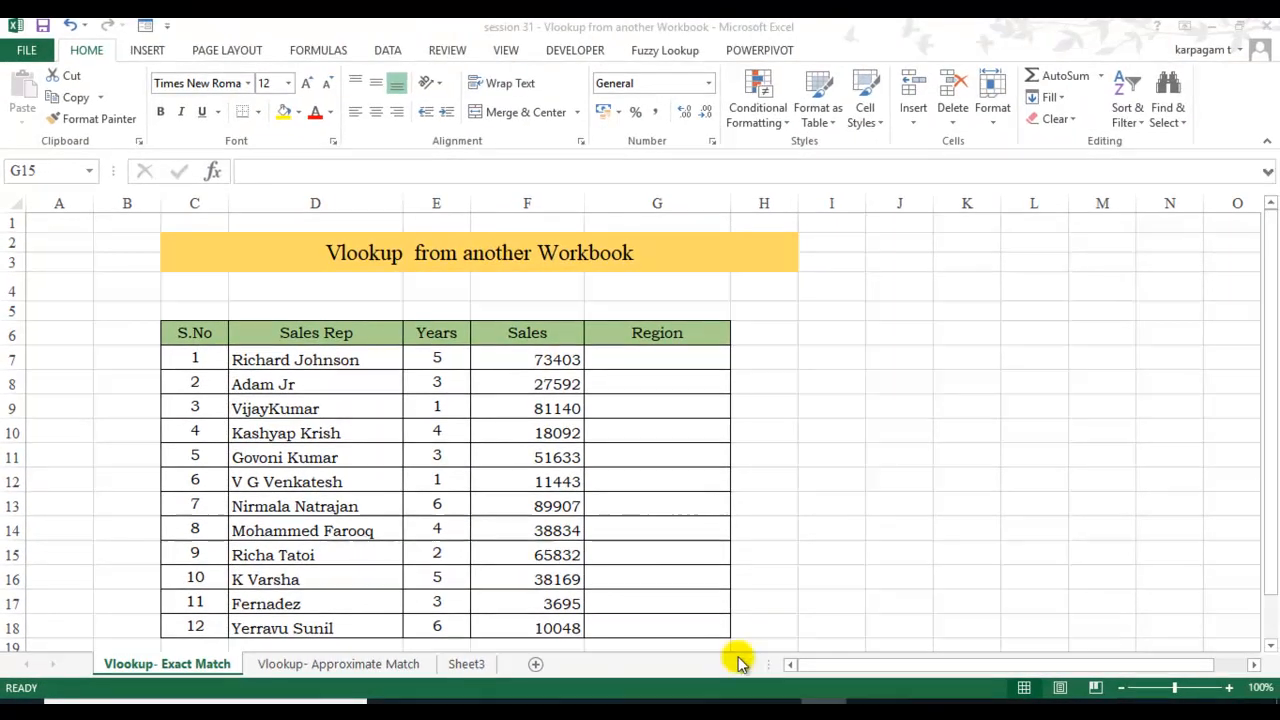
mouse_move(189, 675)
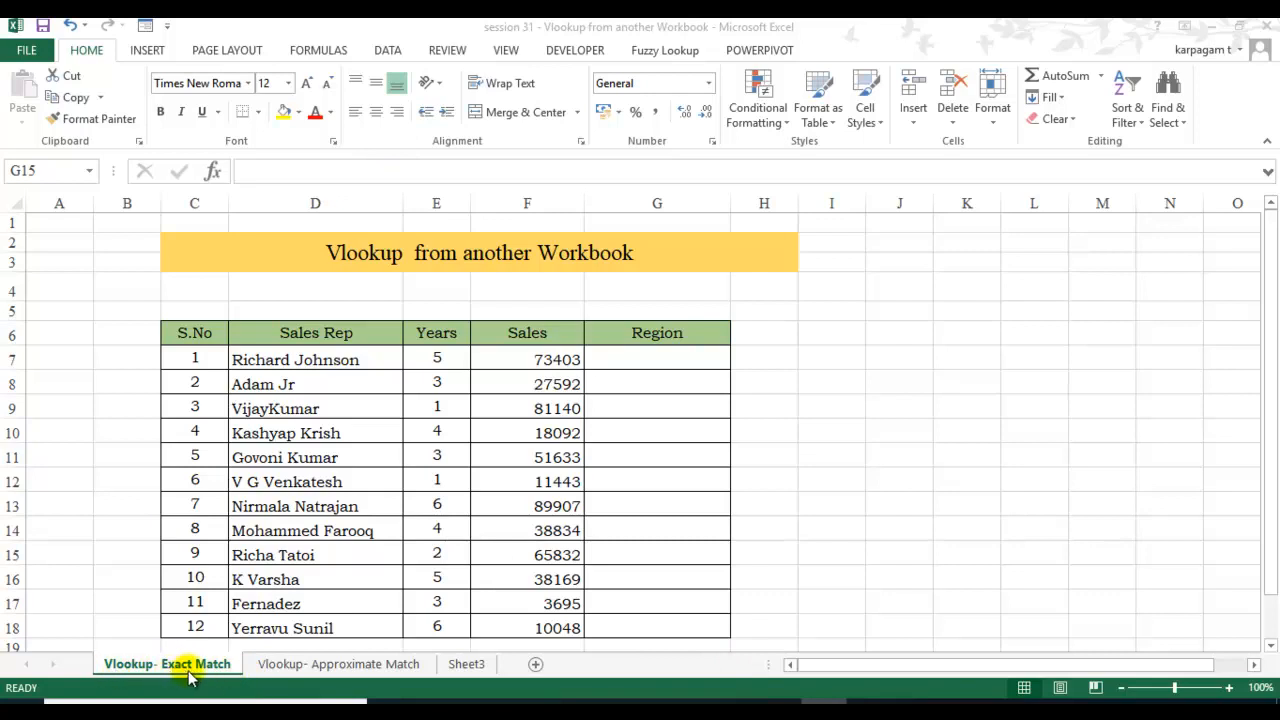
Review both Vlookup sheets, maximize the Session 31 A workbook and view its commission-rate and lookup tables.
left_click(338, 664)
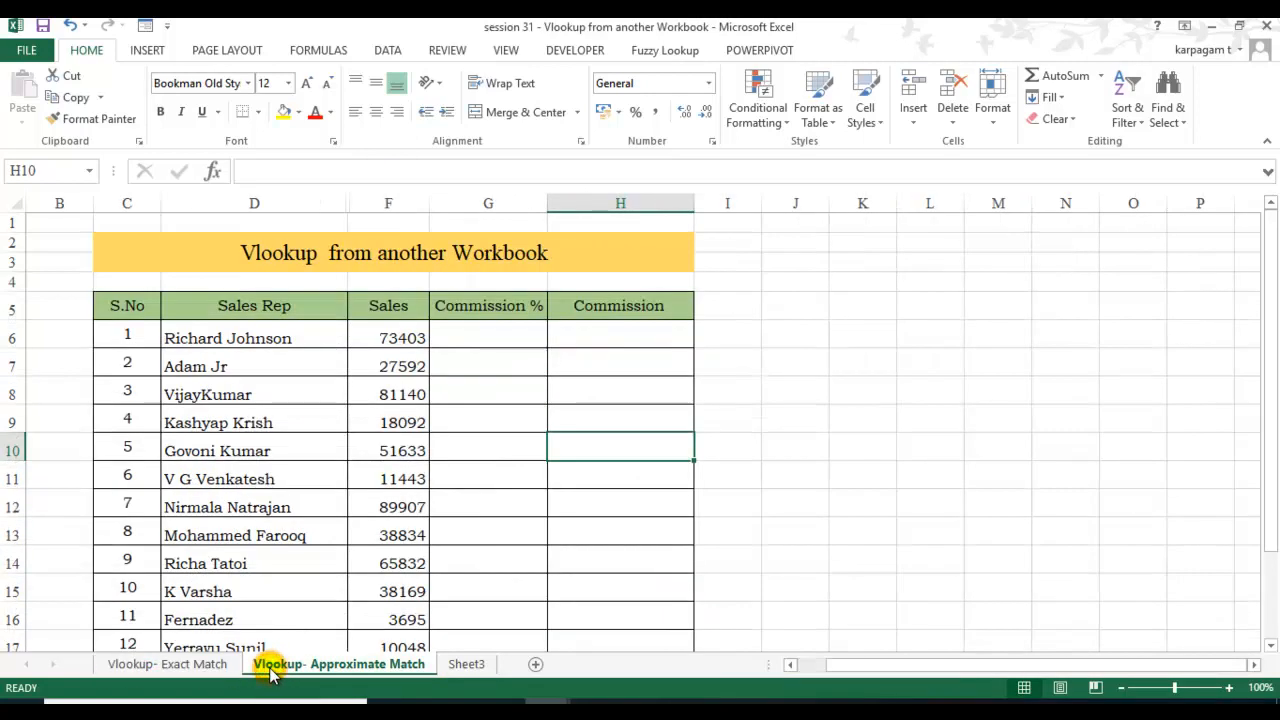
left_click(166, 664)
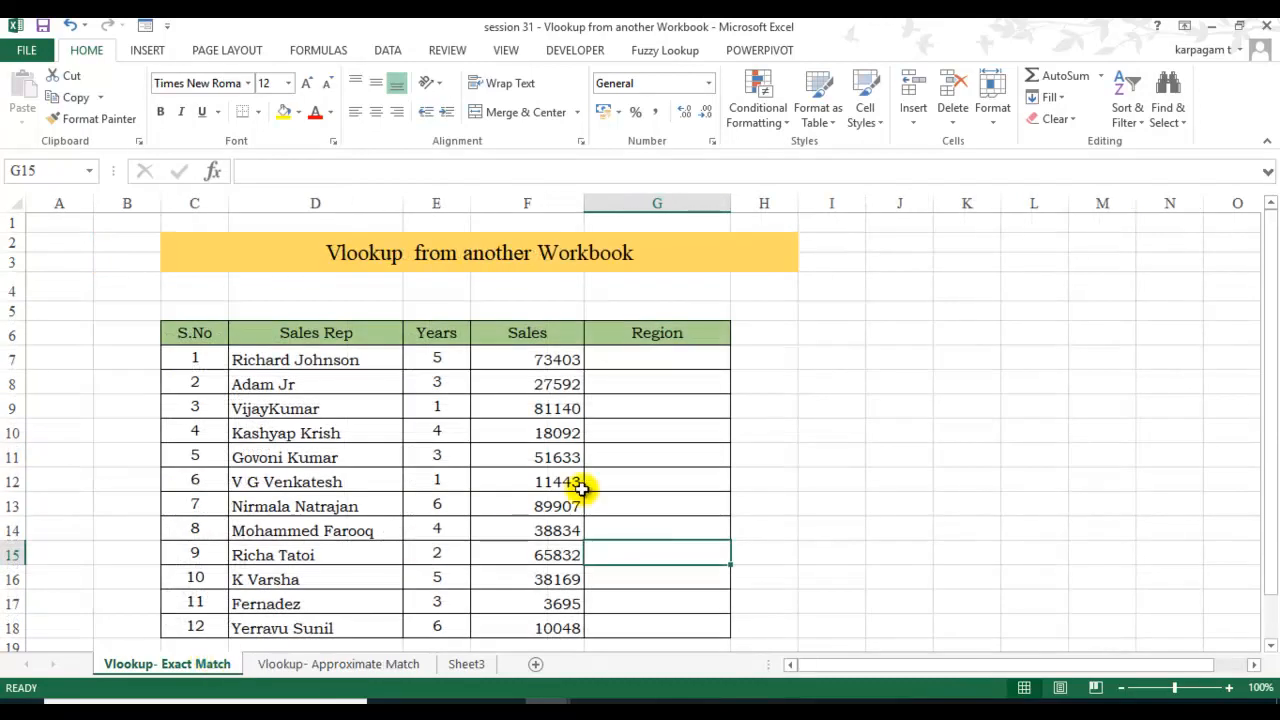
mouse_move(642, 367)
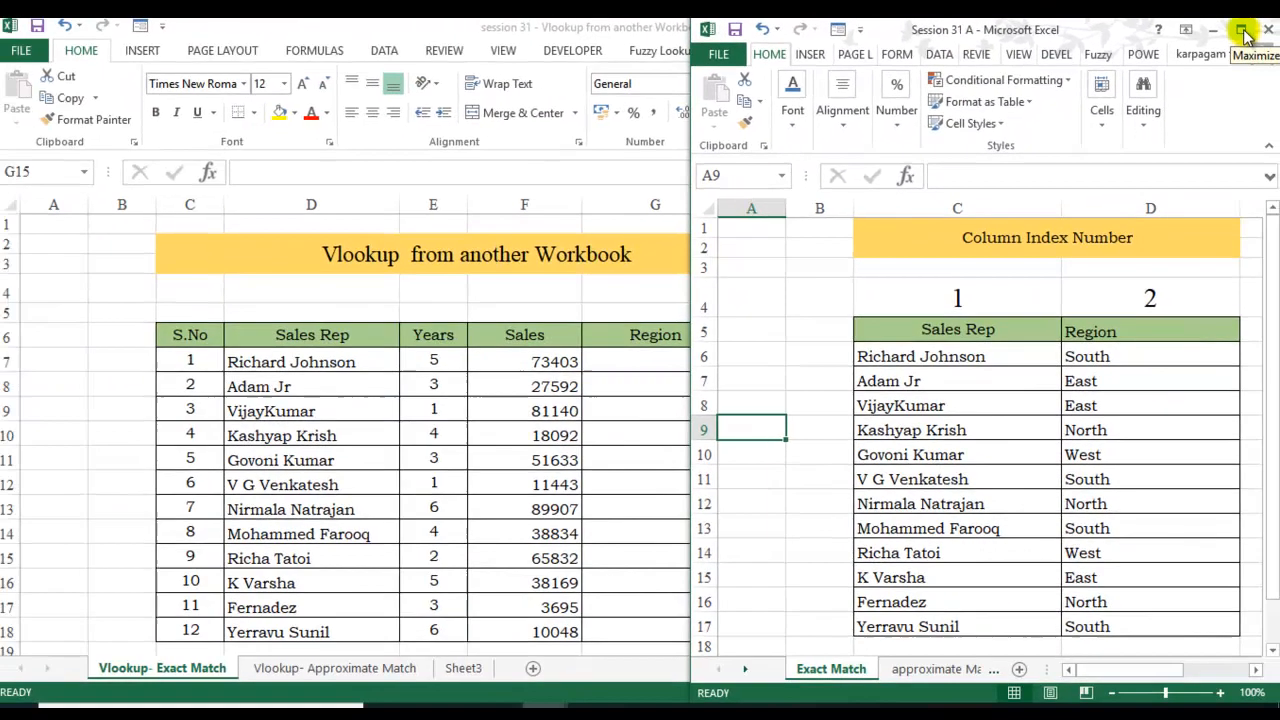
left_click(1232, 20)
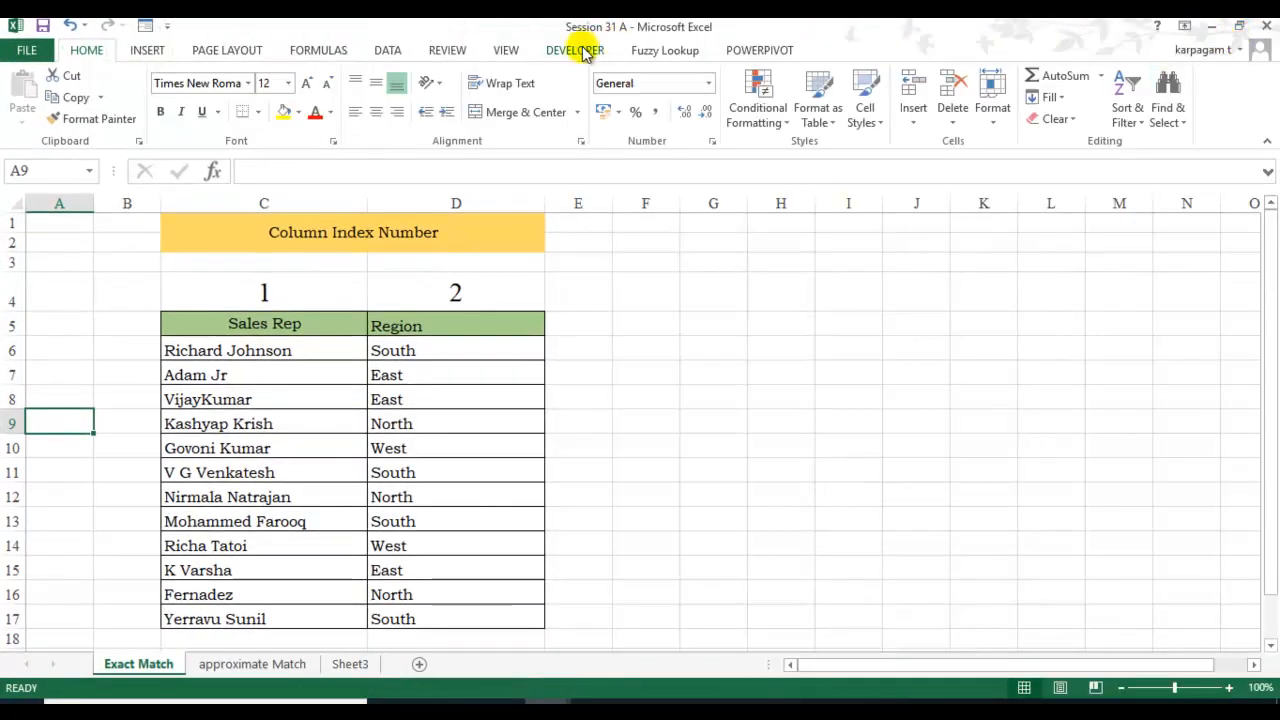
mouse_move(197, 339)
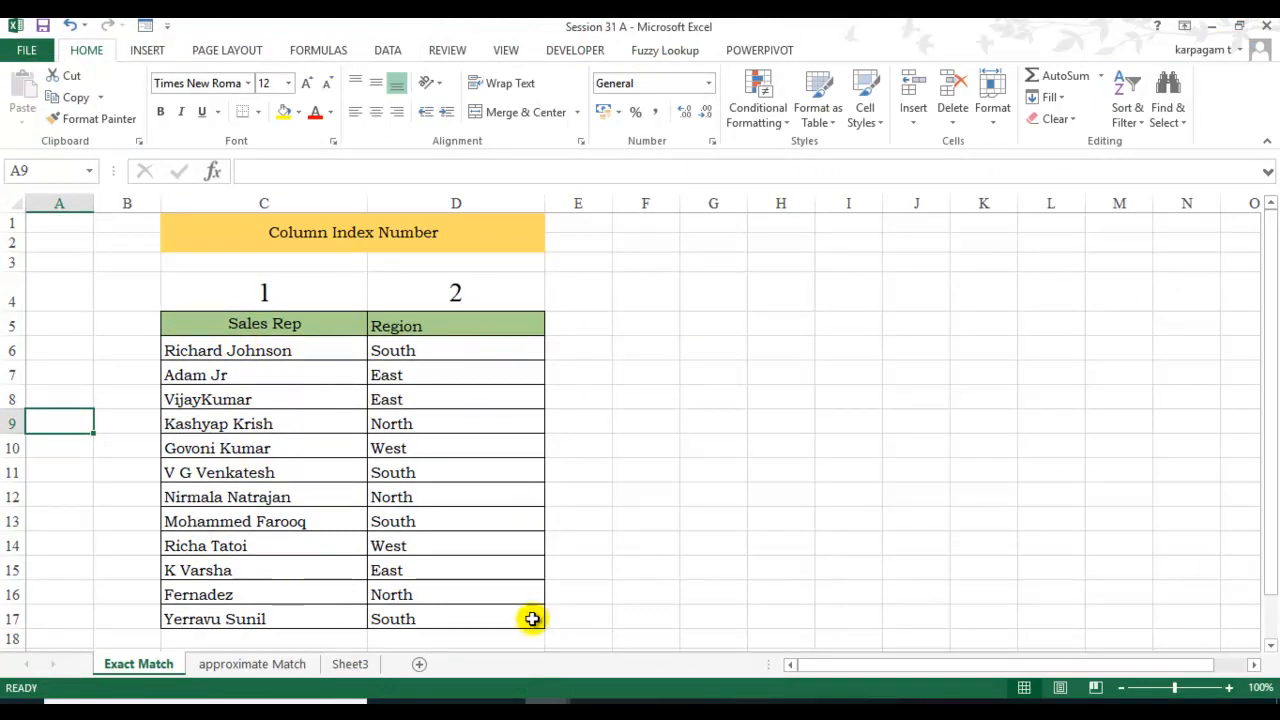
left_click(252, 664)
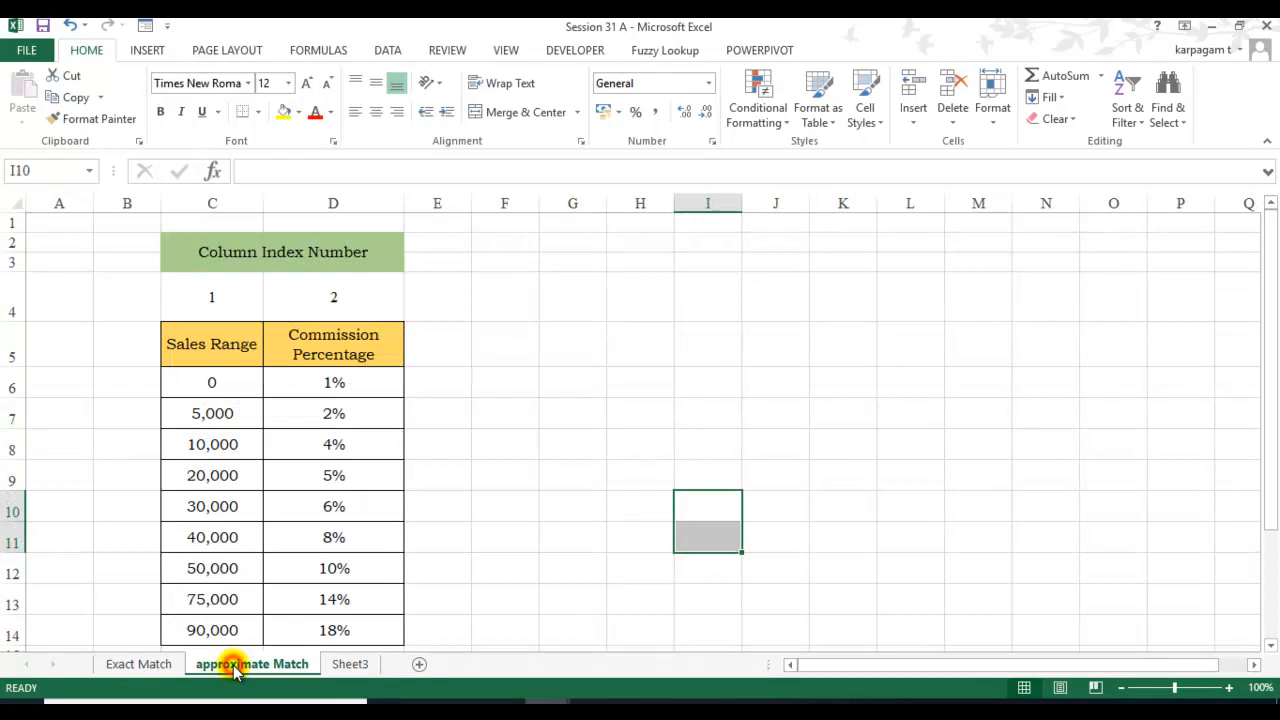
left_click(138, 664)
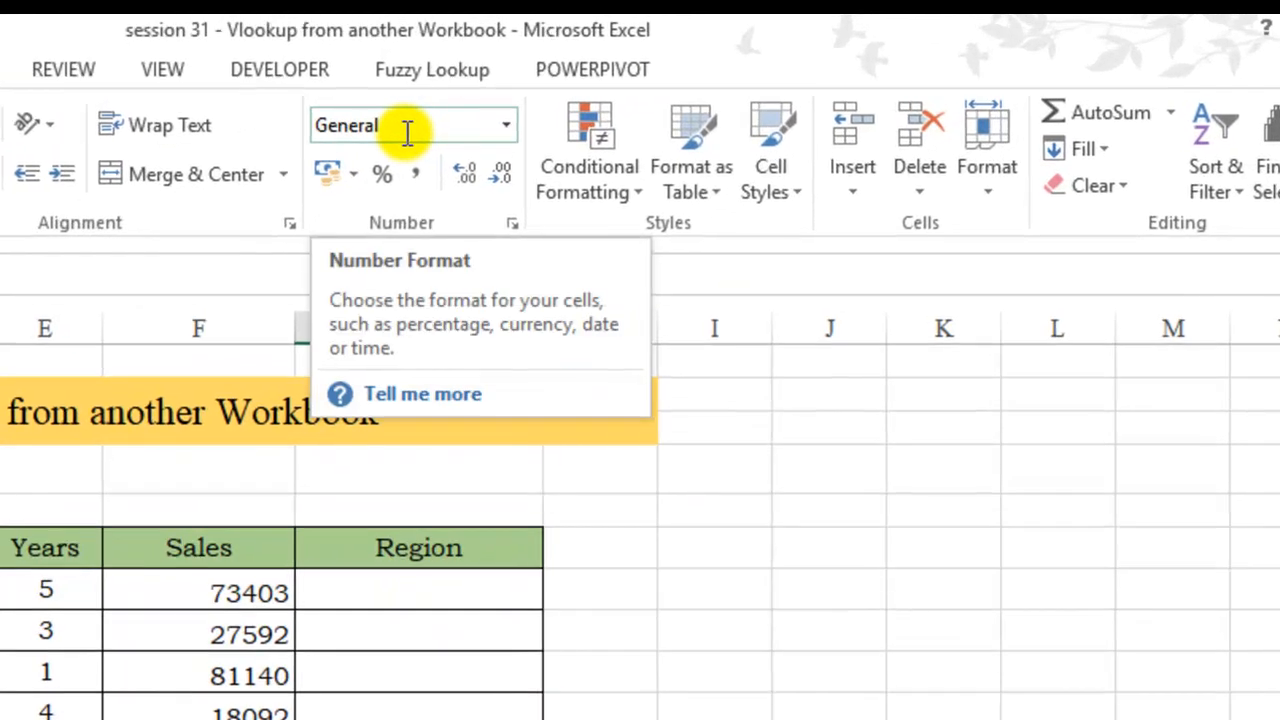
Arrange the two open workbooks vertically so each fills half the screen.
left_click(418, 328)
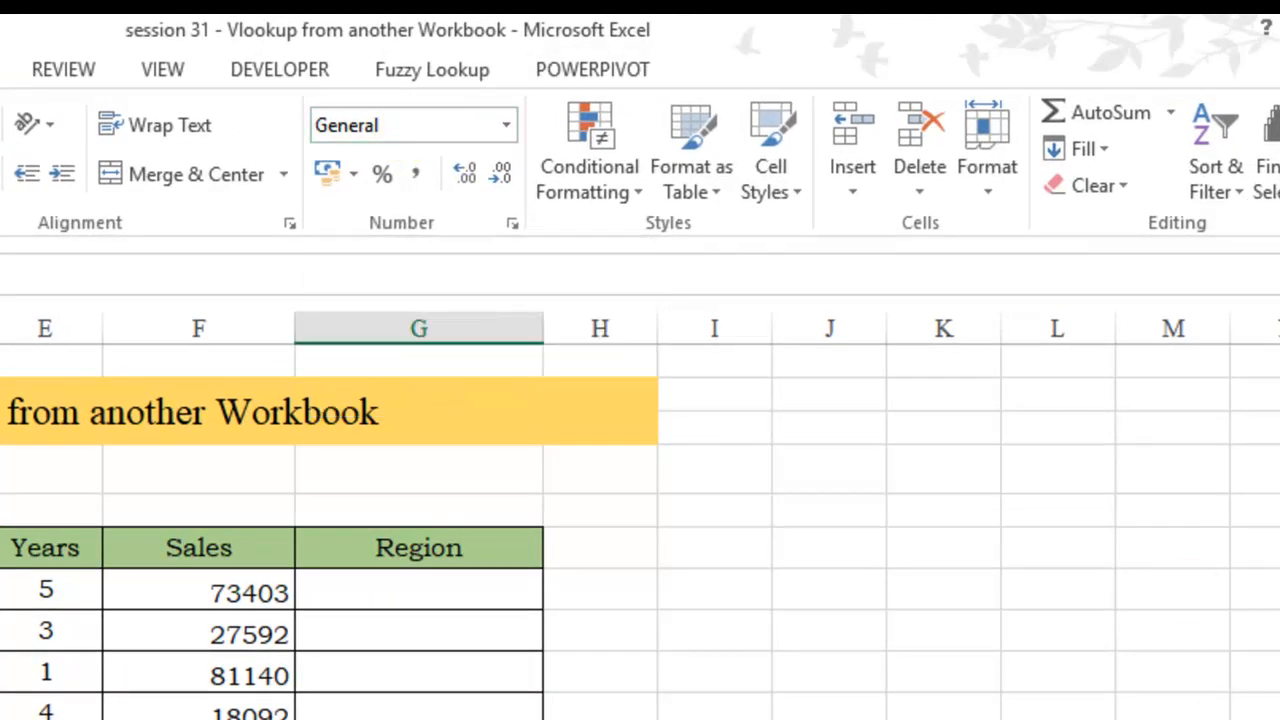
mouse_move(521, 591)
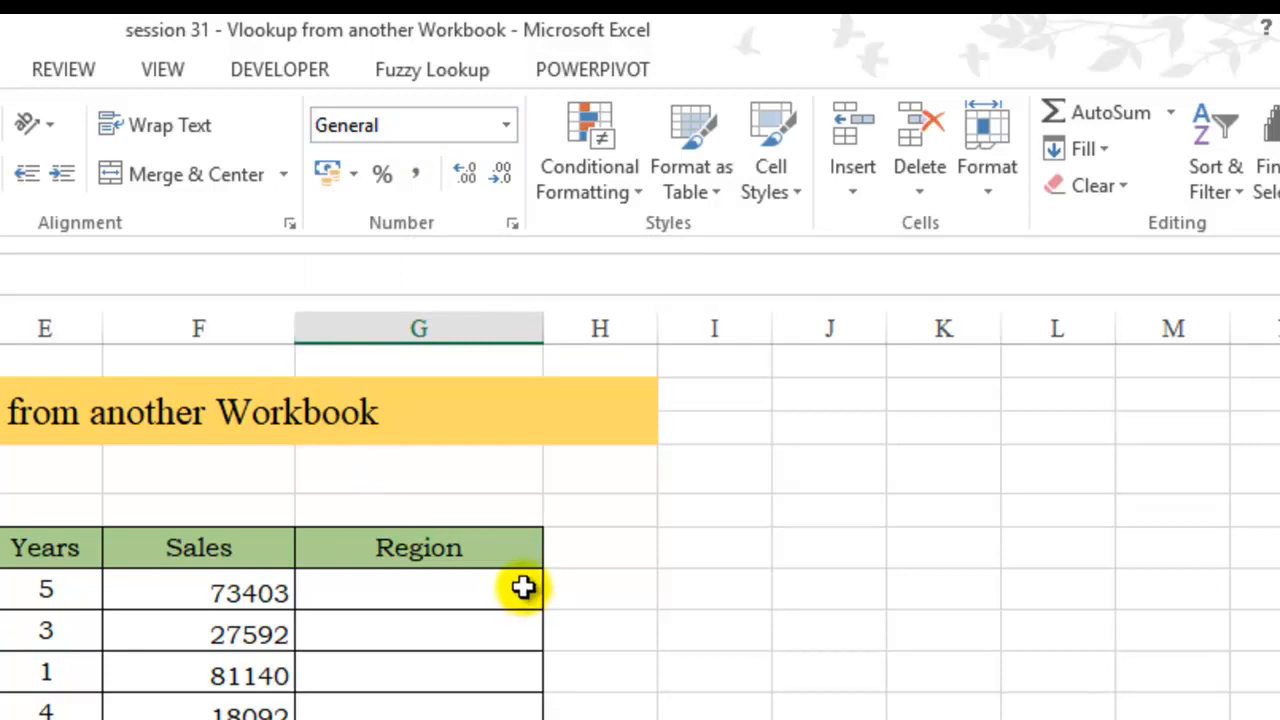
left_click(163, 69)
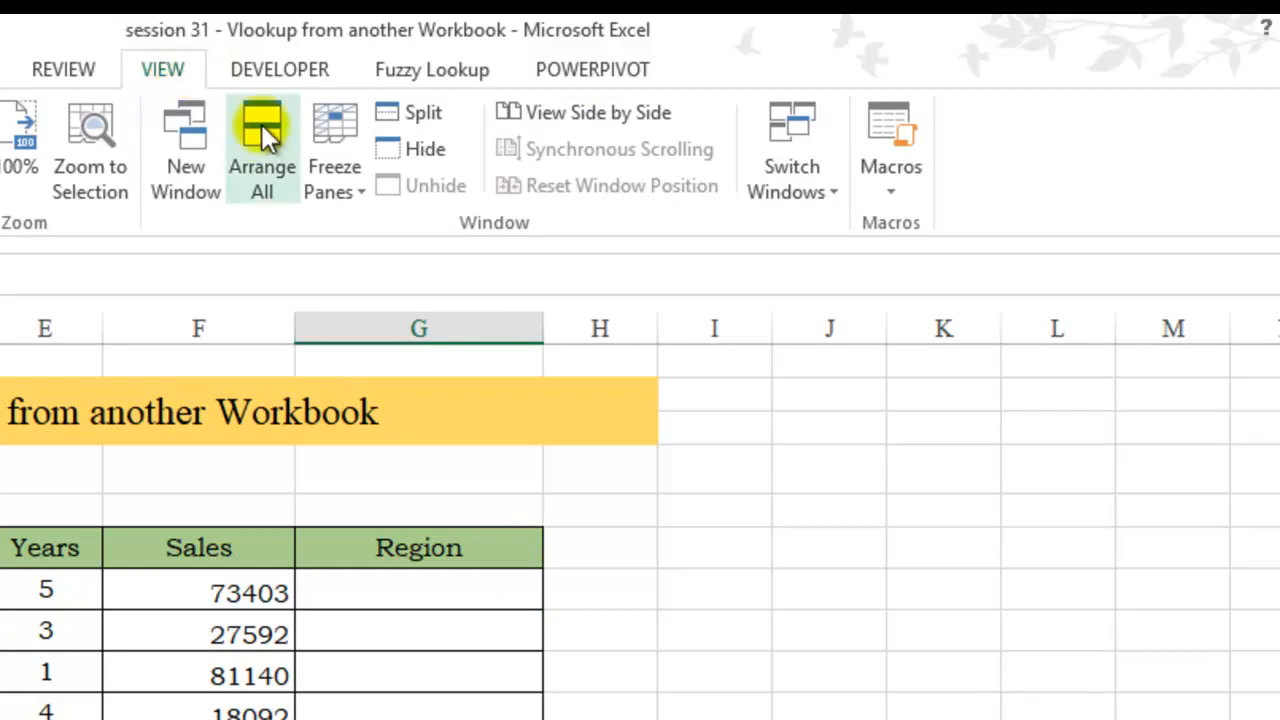
left_click(261, 140)
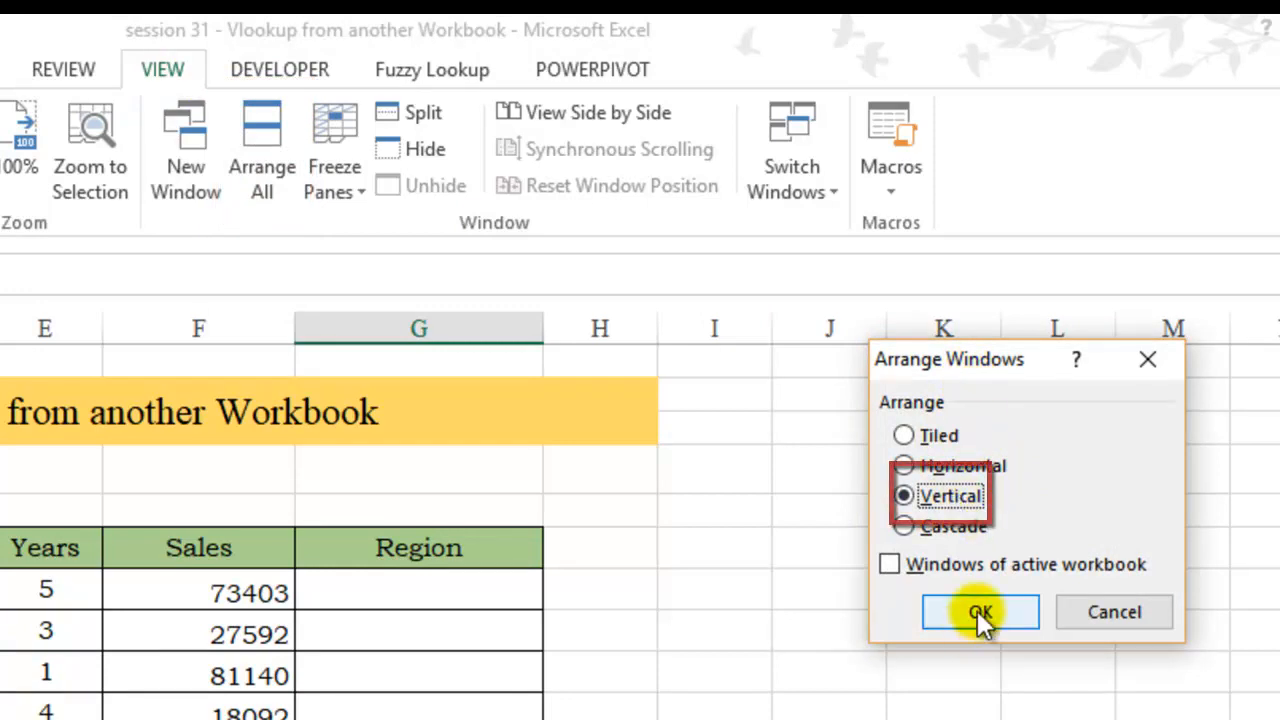
left_click(978, 611)
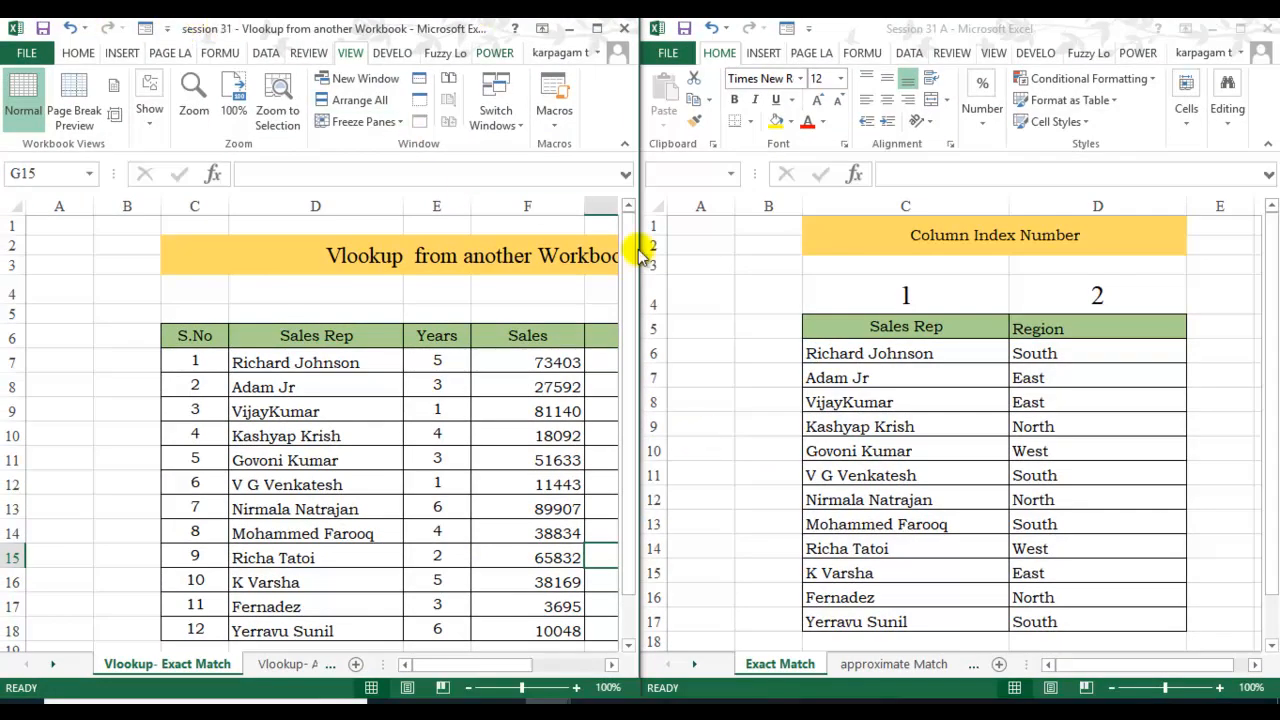
mouse_move(737, 373)
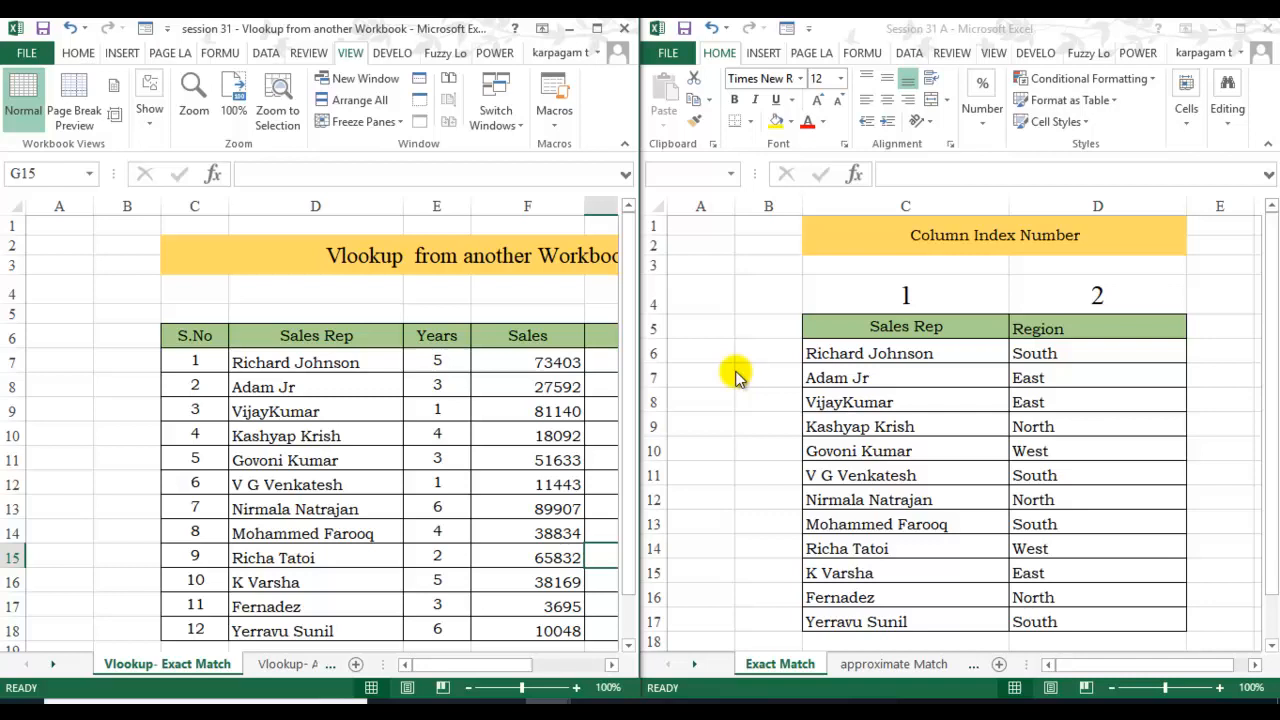
Show the Approximate Match sales sheet on the left beside the sales-range commission table on the right.
left_click(700, 423)
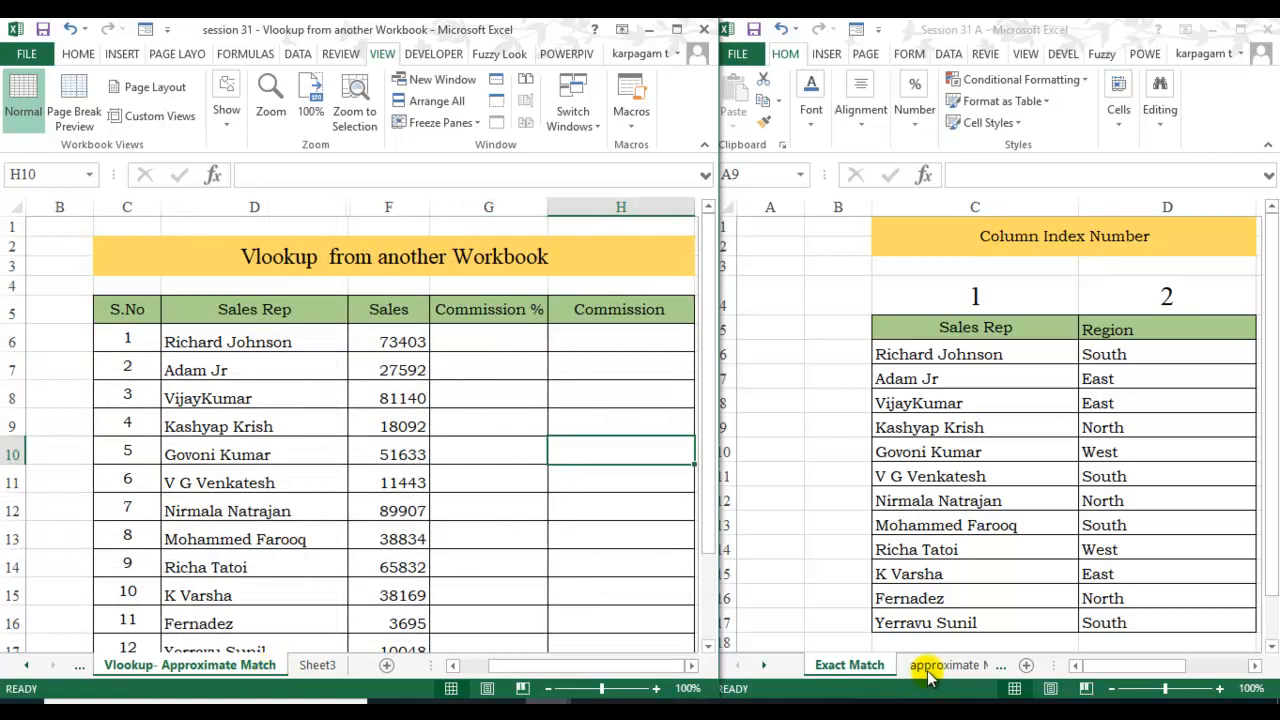
left_click(952, 665)
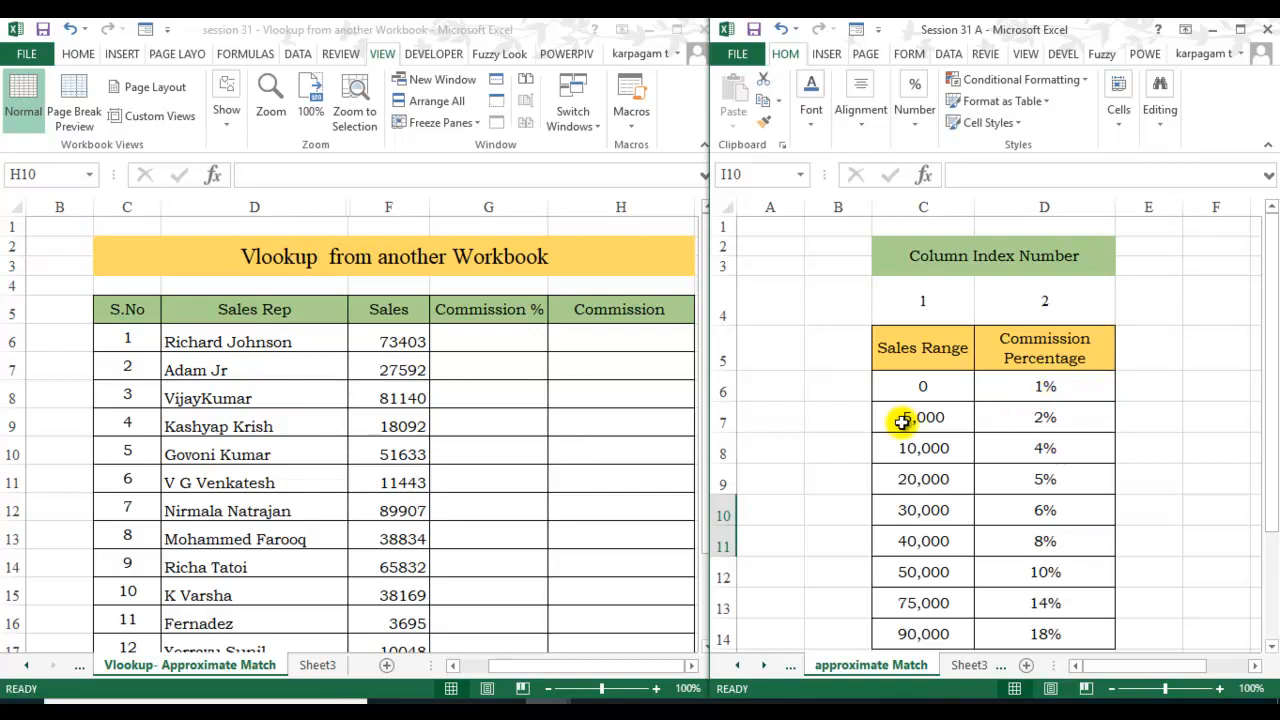
mouse_move(922, 456)
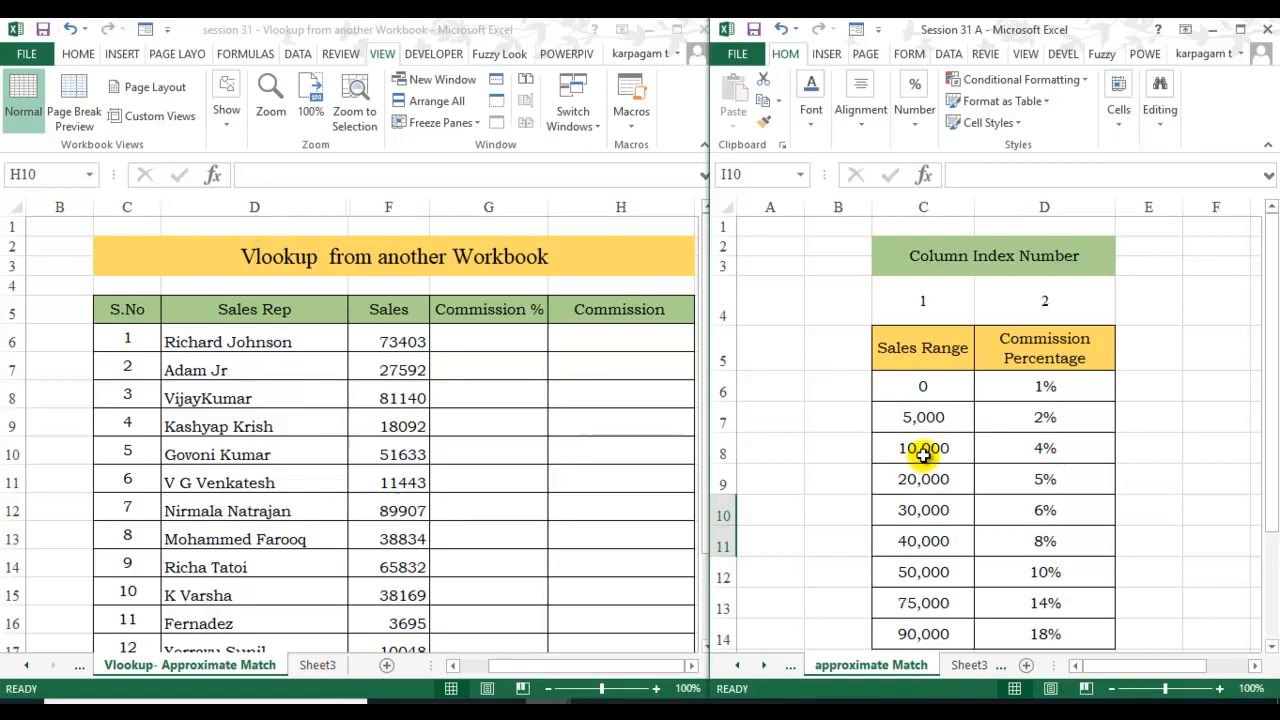
mouse_move(922, 458)
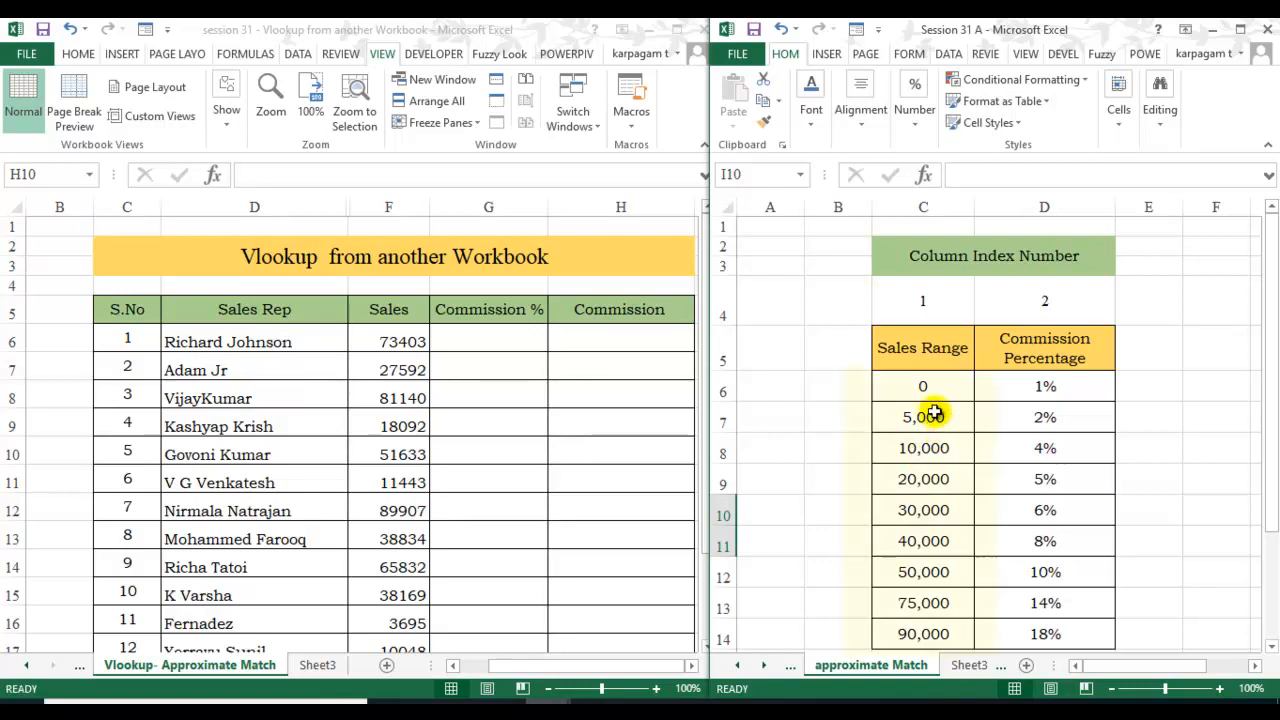
left_click_drag(922, 386, 922, 633)
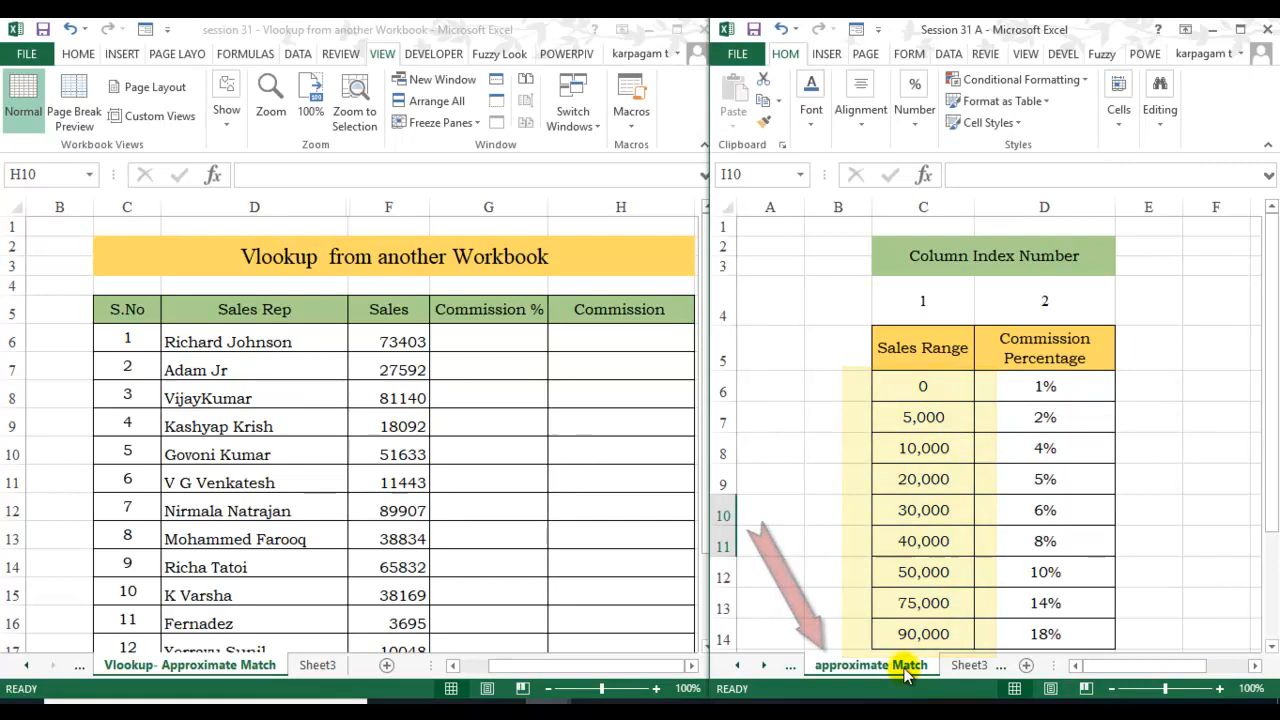
left_click(871, 665)
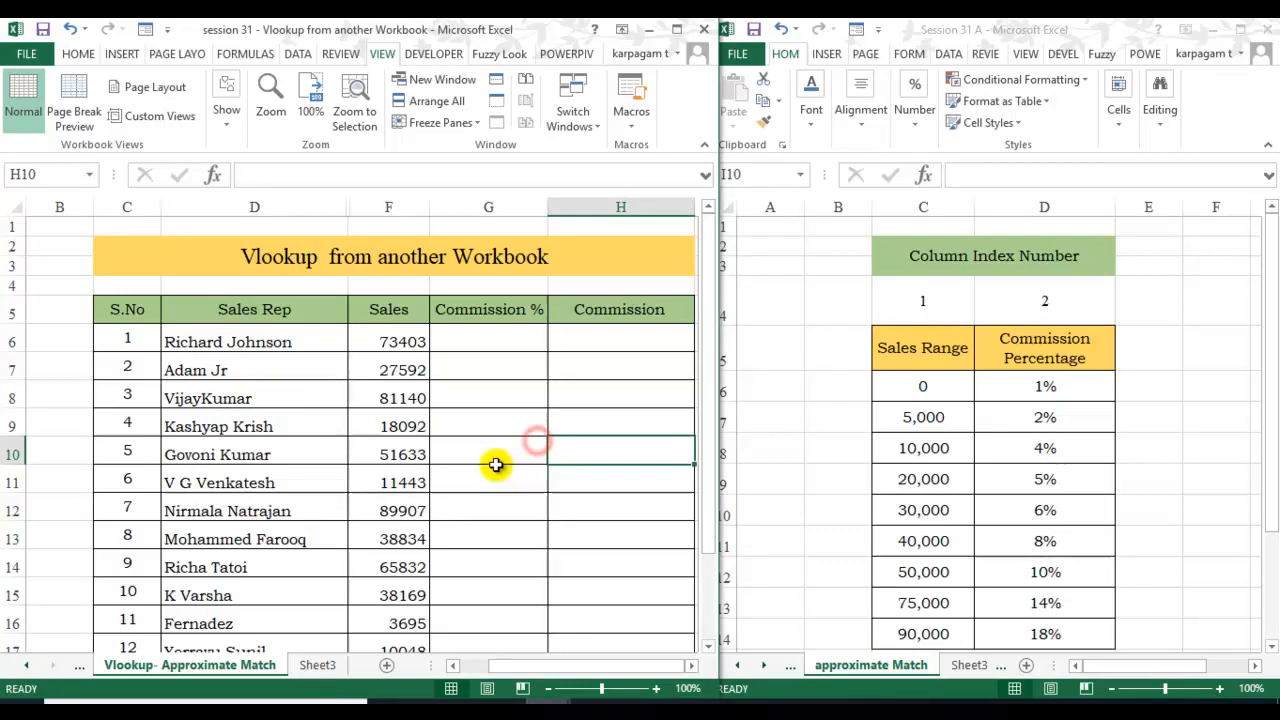
Enter an exact-match VLOOKUP of the sales rep into Session 31 A's Exact Match table and fill the Region column.
left_click(167, 664)
type("=")
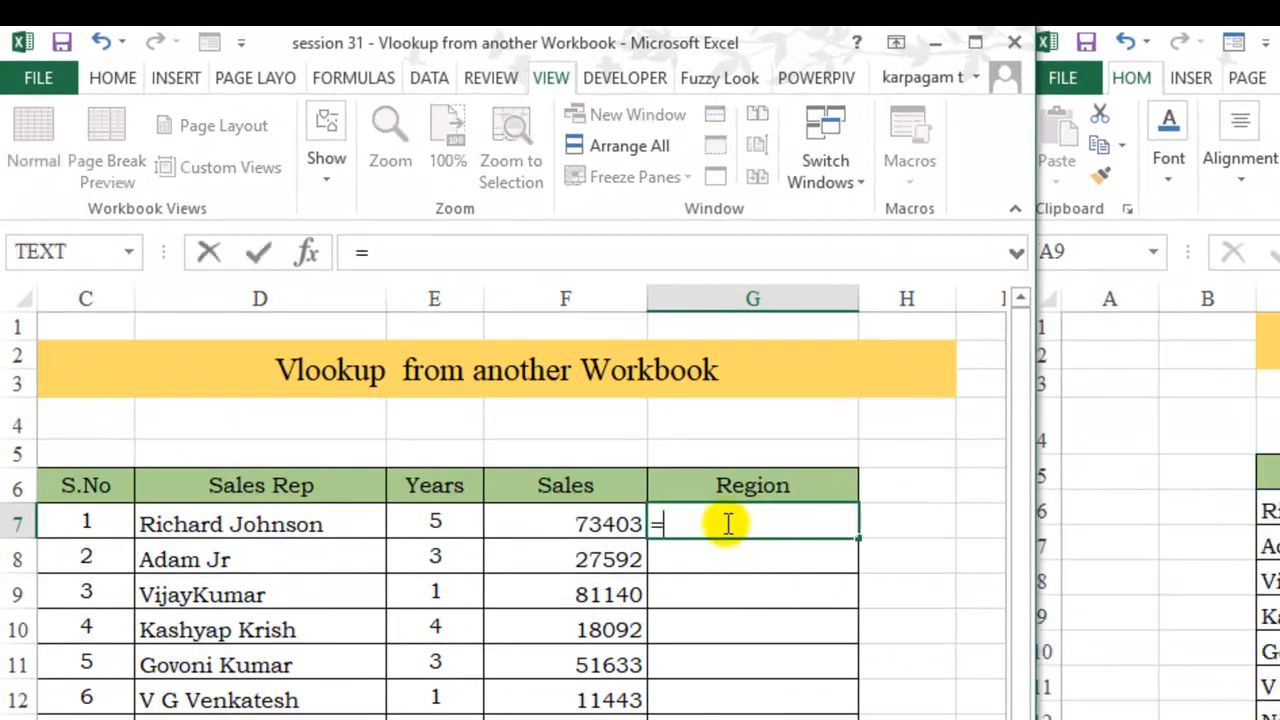
type("VLOOKUP(D7,'[Session 31 A.xlsx]Exact Match'!$C$6:$D$17,")
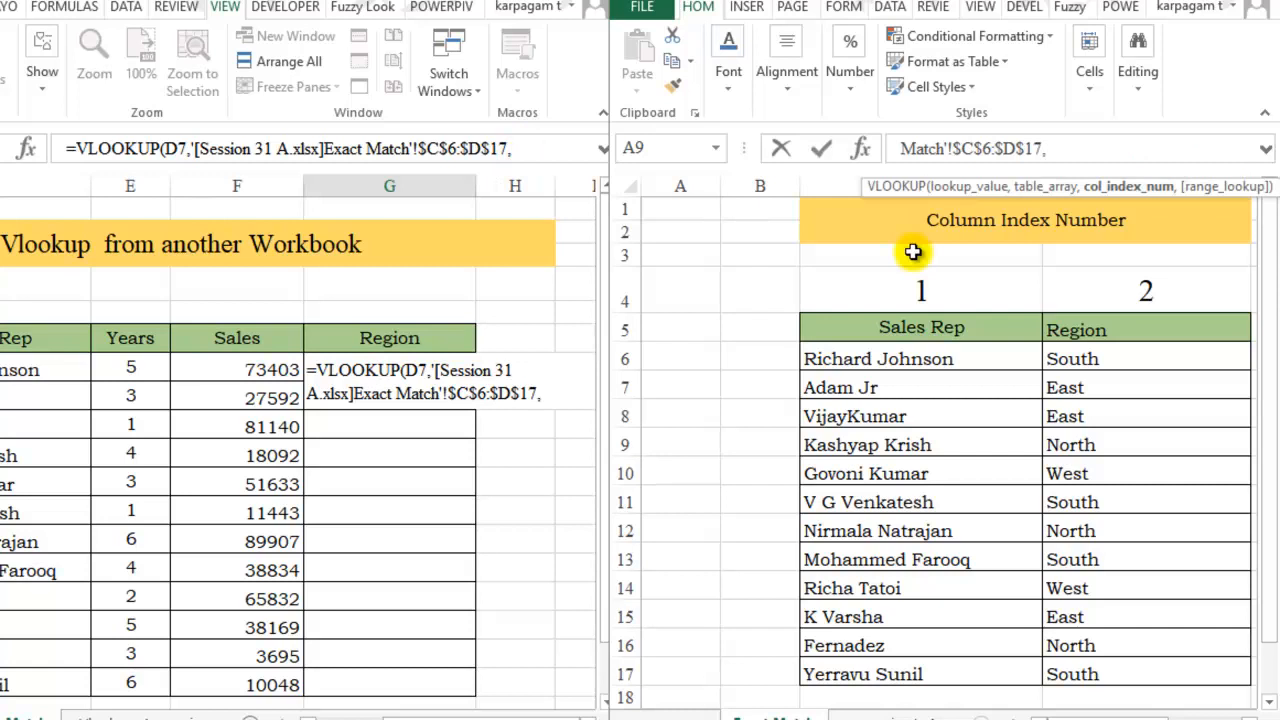
mouse_move(935, 265)
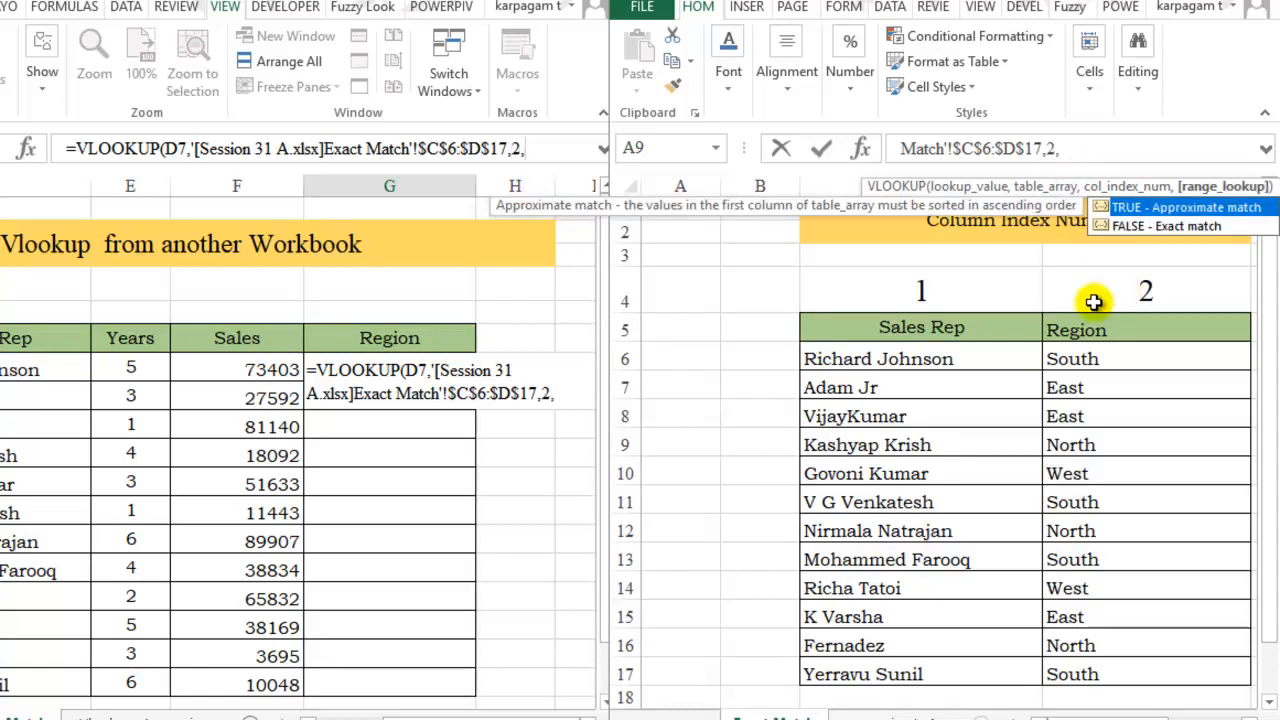
mouse_move(1138, 240)
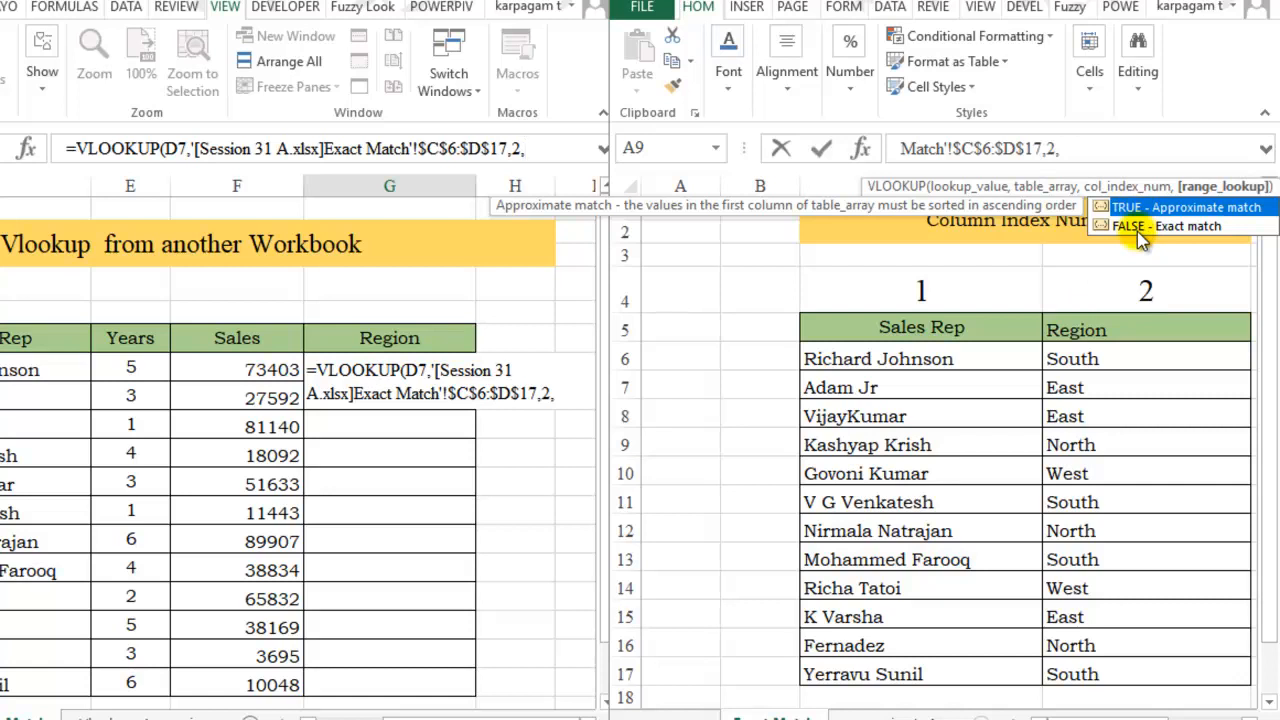
type("0")
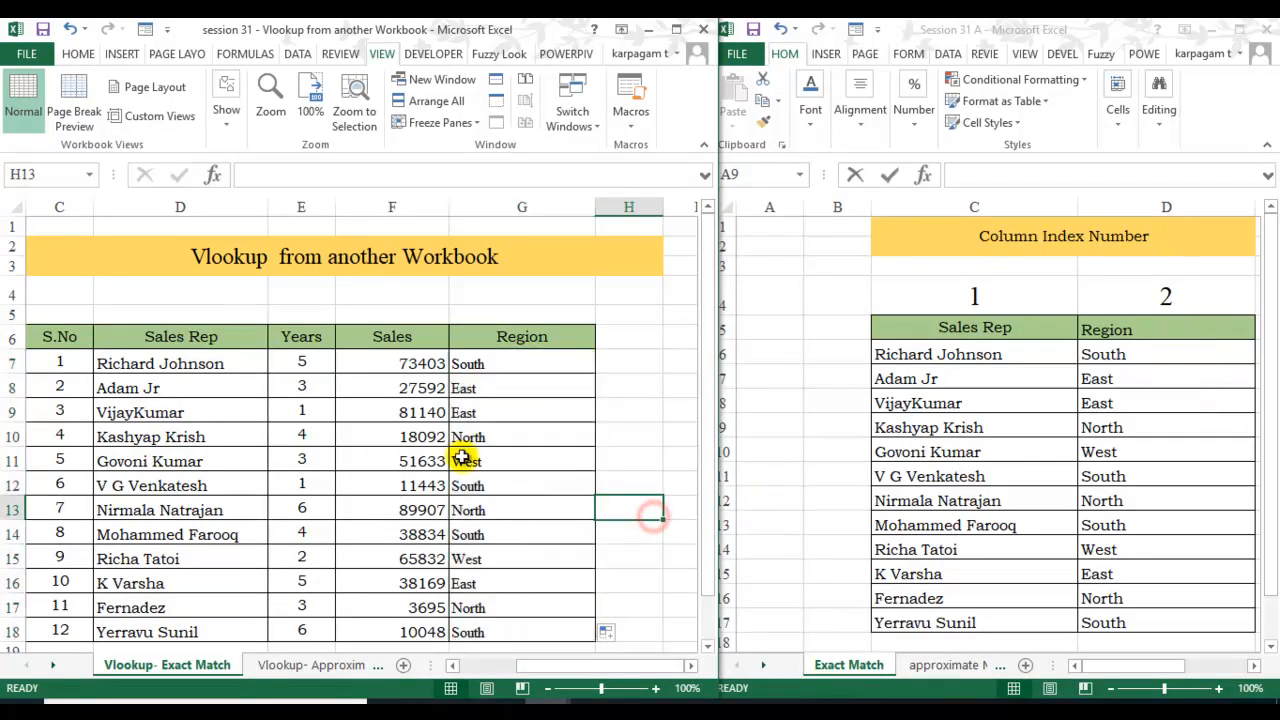
mouse_move(499, 438)
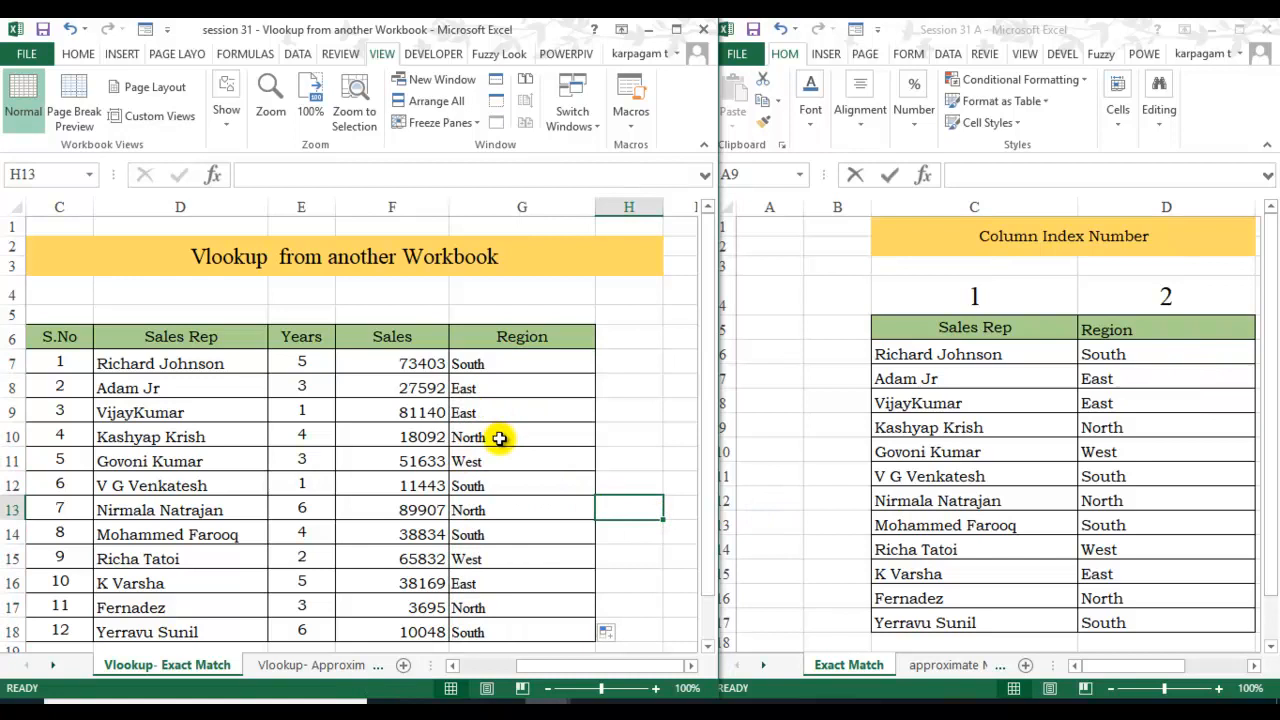
mouse_move(490, 456)
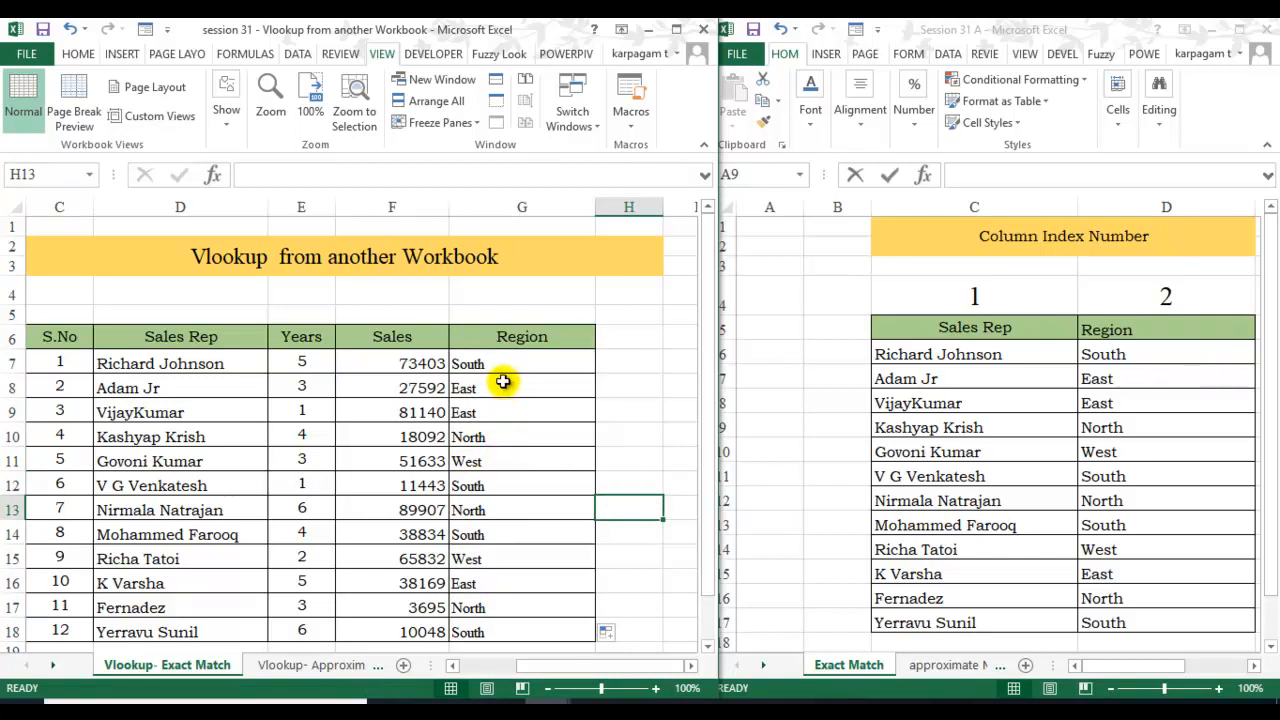
mouse_move(669, 549)
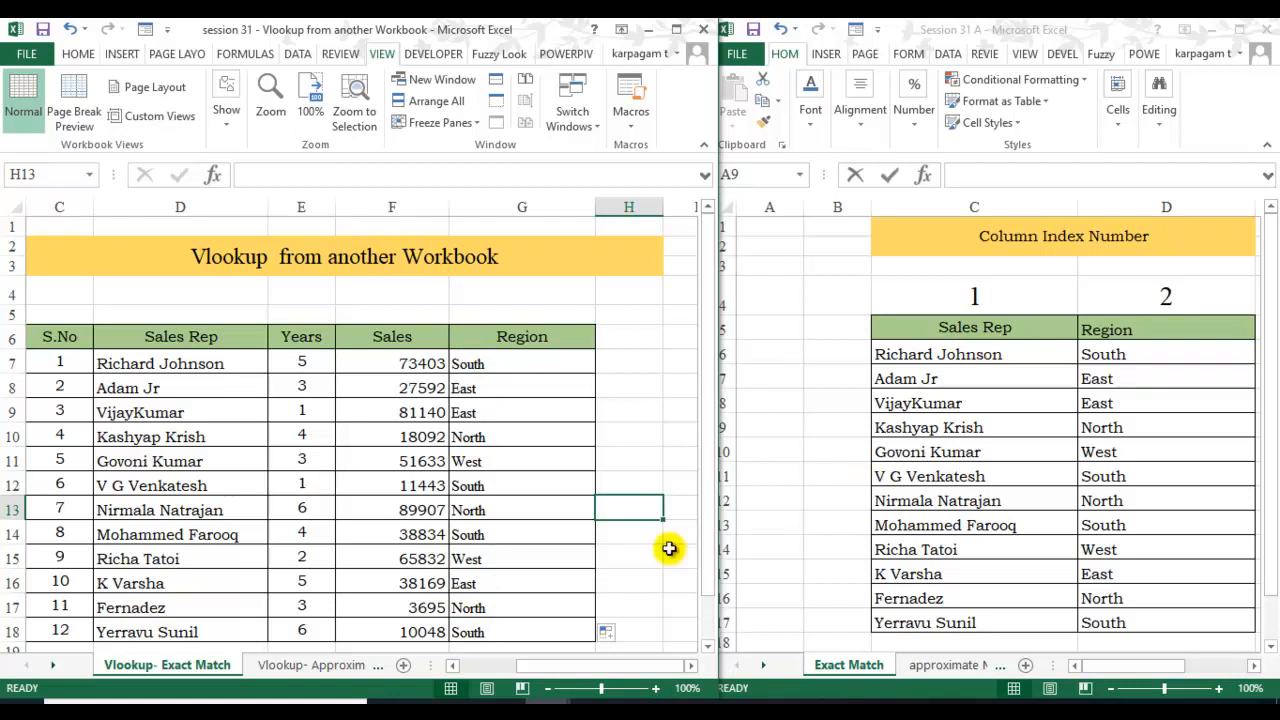
mouse_move(659, 599)
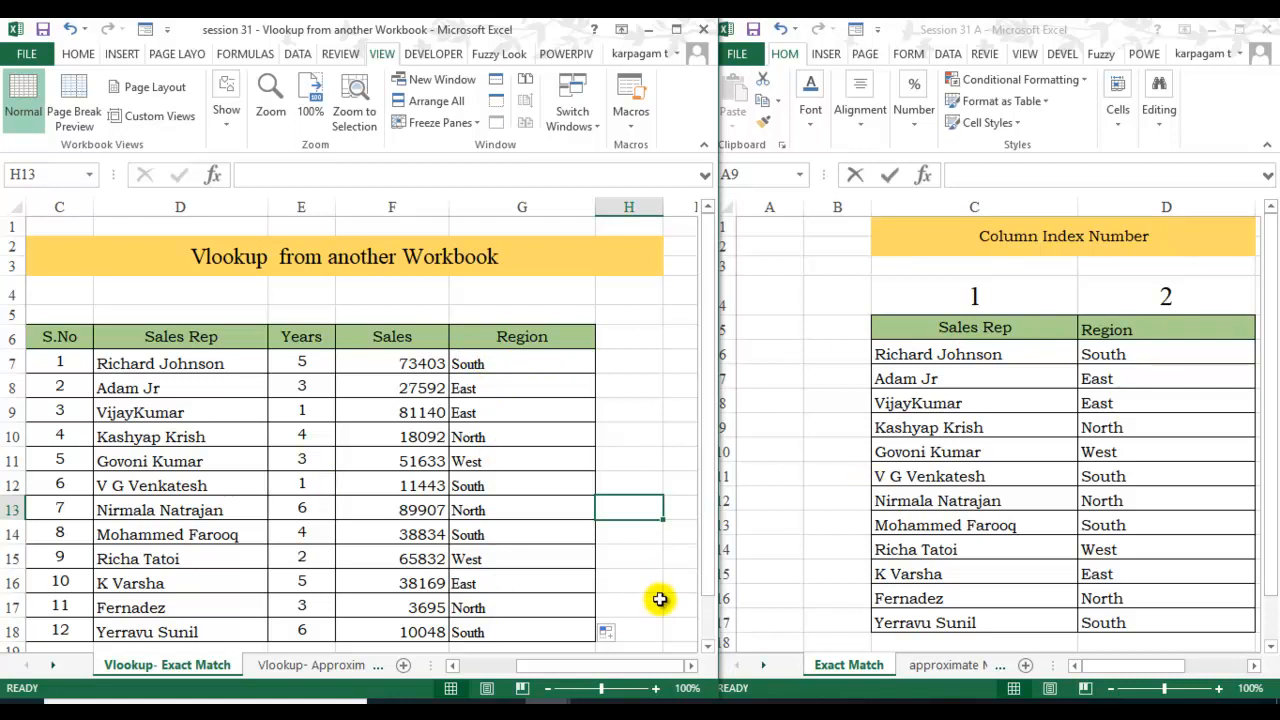
Switch the left workbook to the Vlookup- Approximate Match sheet with its blank Commission % column.
left_click(313, 665)
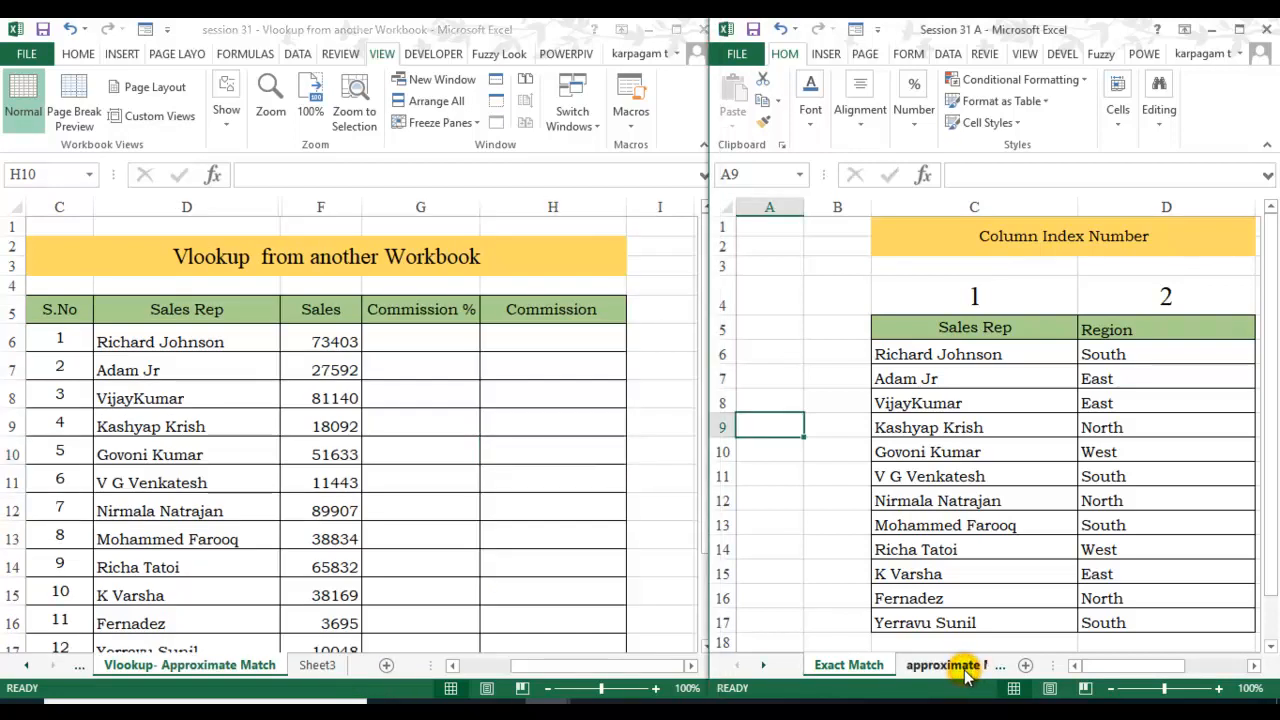
left_click(953, 665)
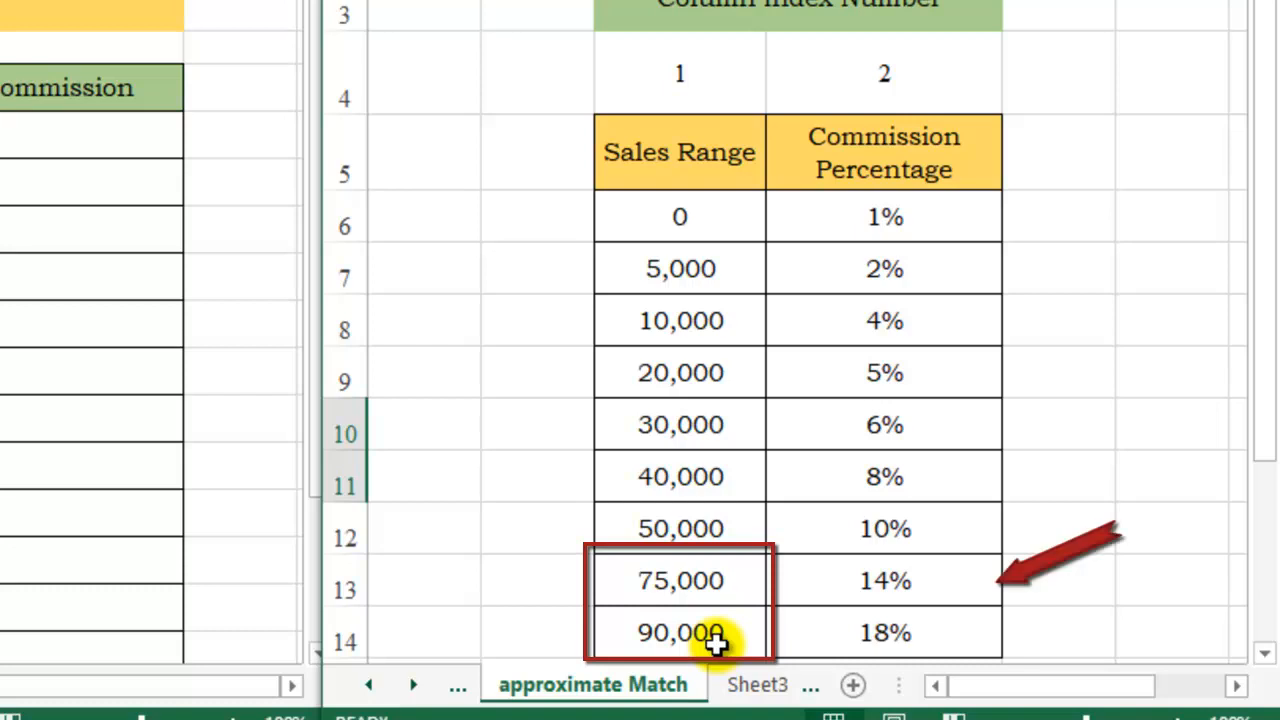
left_click(677, 633)
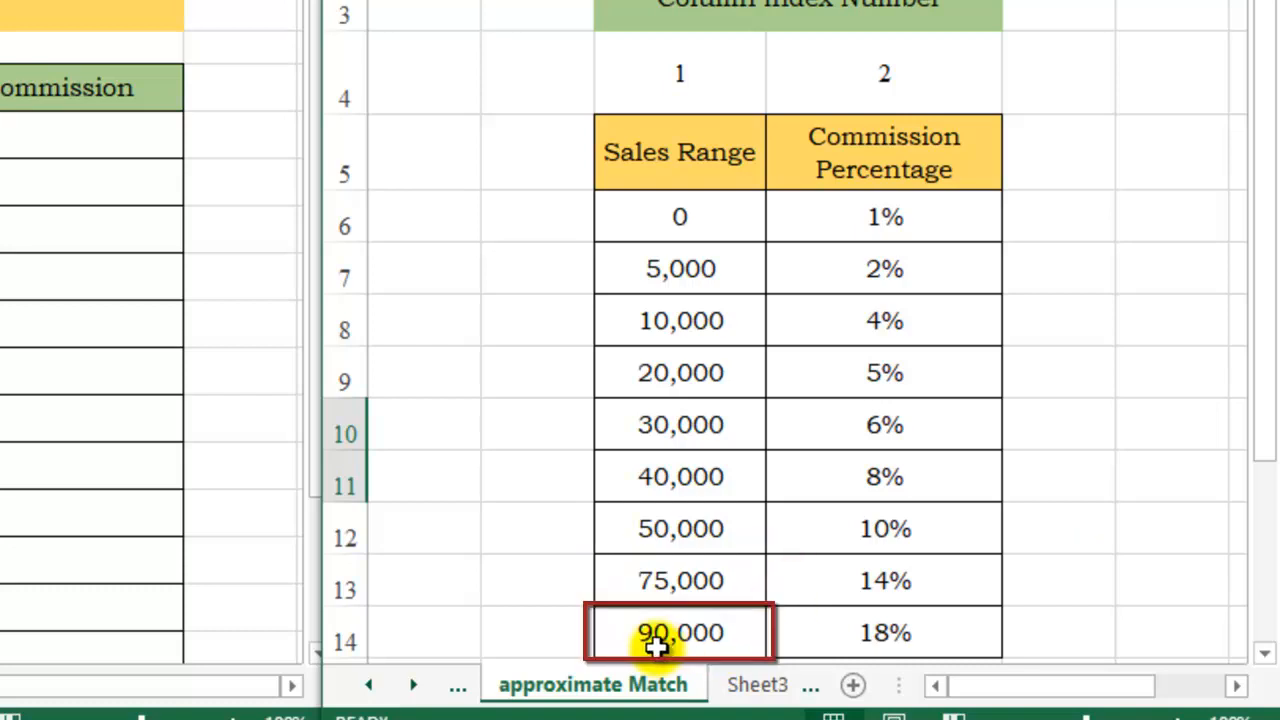
mouse_move(832, 620)
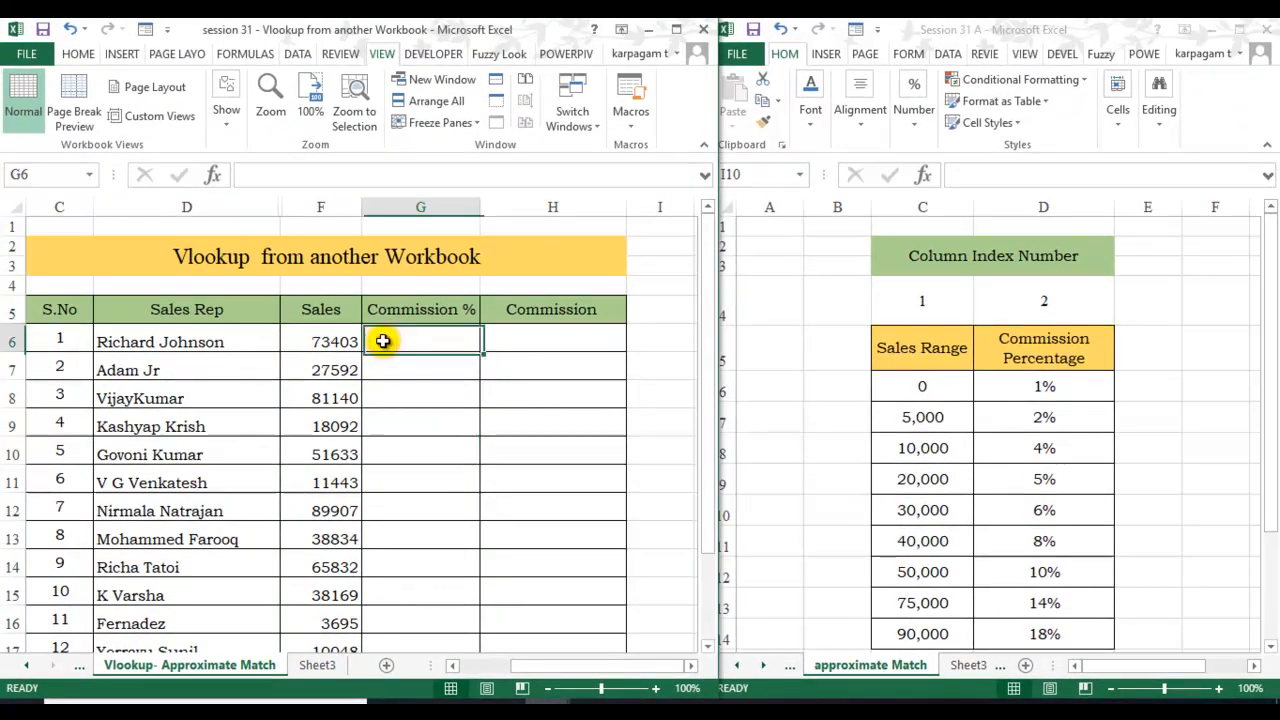
Enter =VLOOKUP(F6,'approximate Match'!$C$6:$D$14,2,1) in G6, returning 10% for Richard Johnson's 73403 sales.
type("=vl")
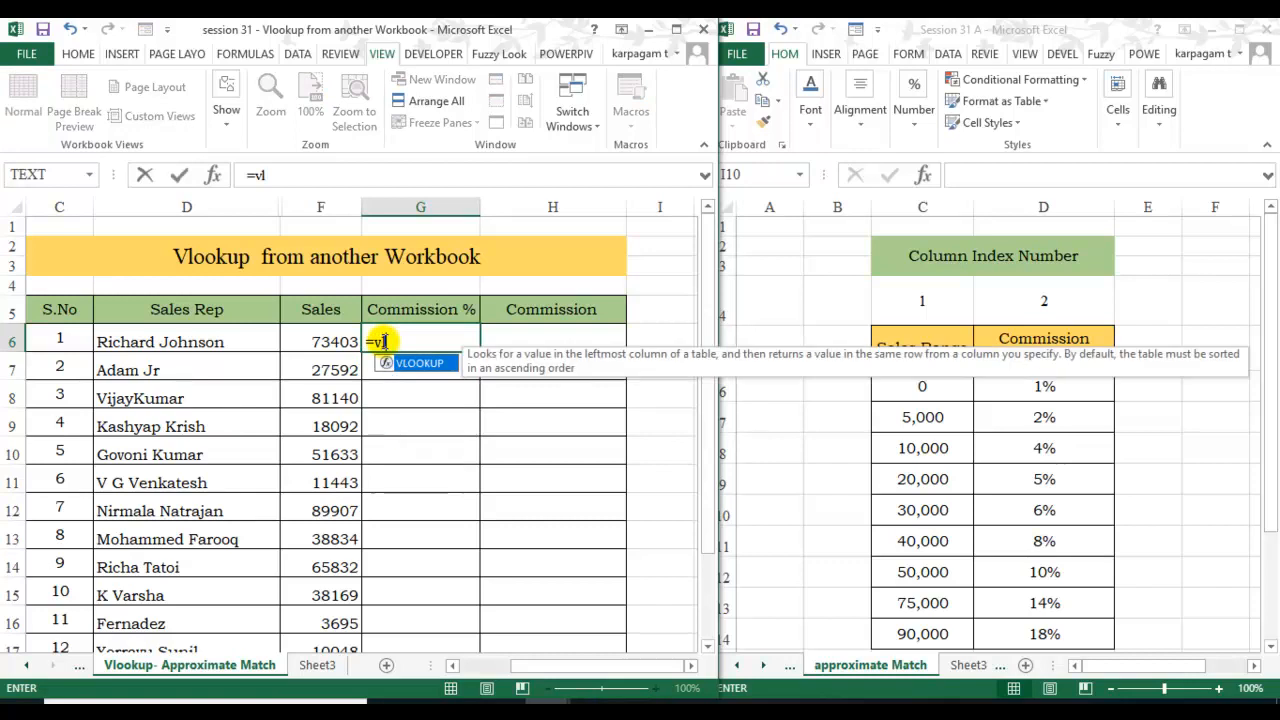
type("VLOOKUP(")
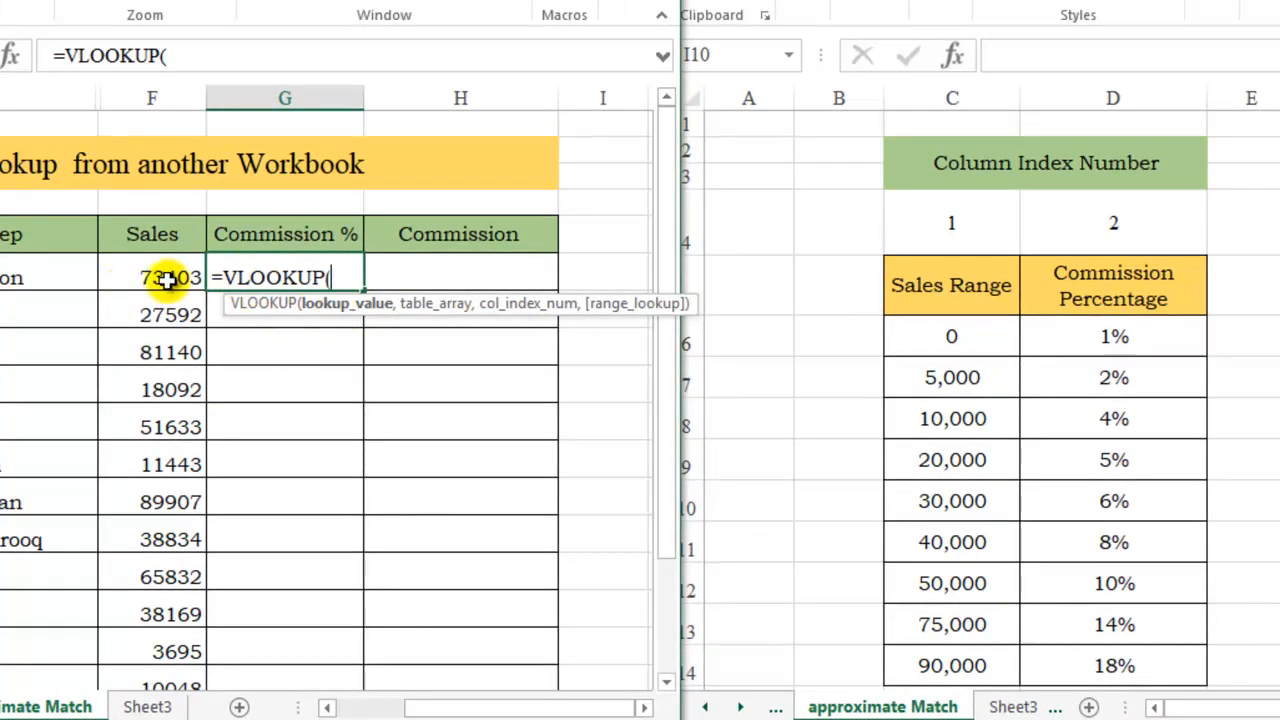
mouse_move(182, 267)
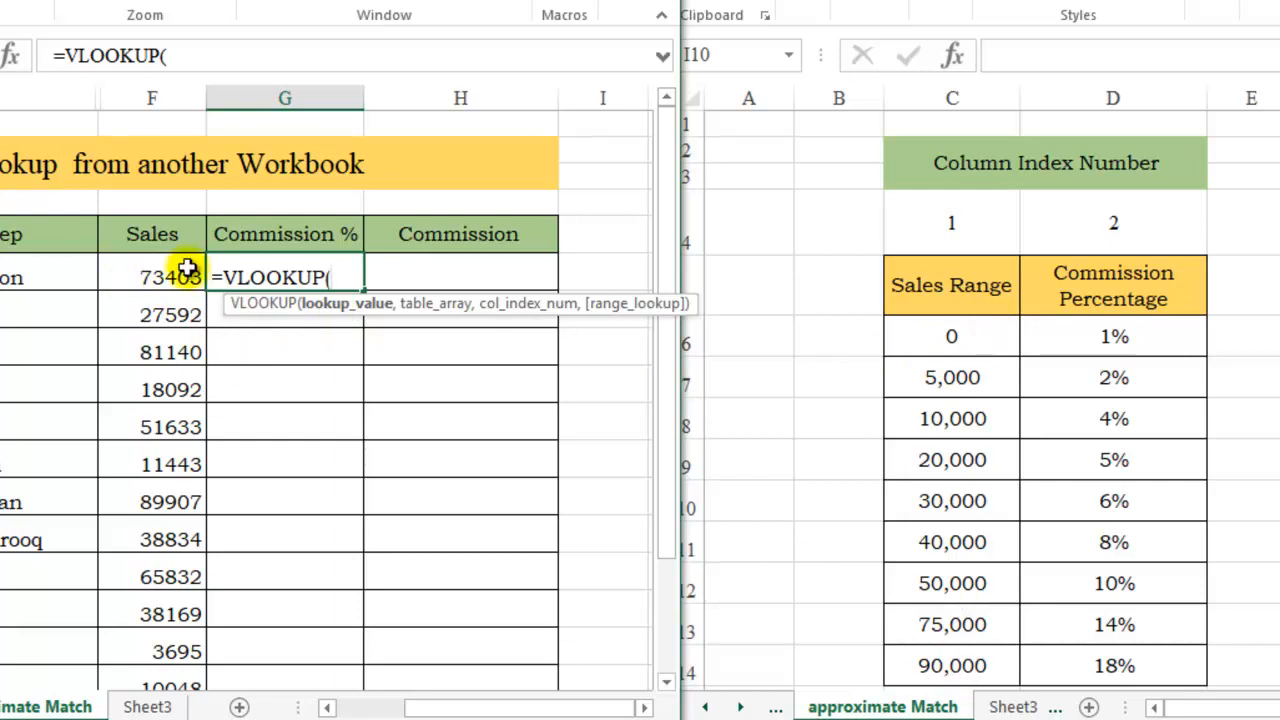
left_click(152, 277)
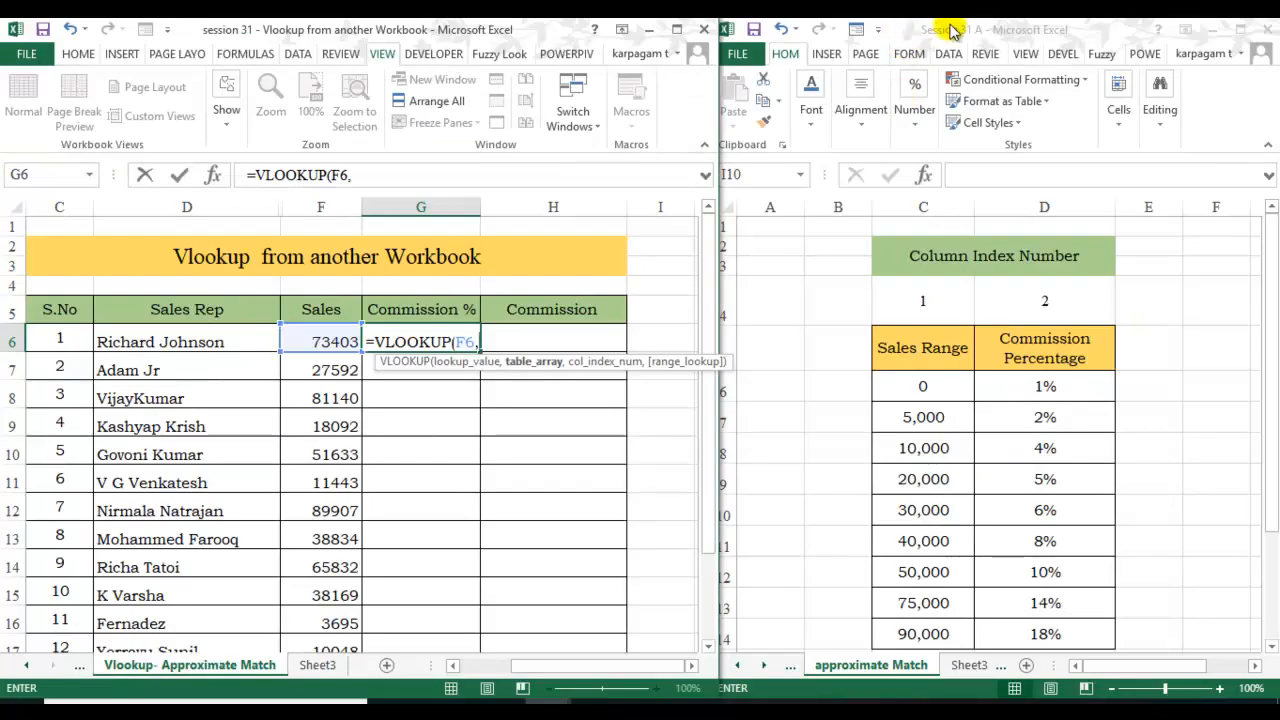
left_click_drag(900, 385, 1044, 509)
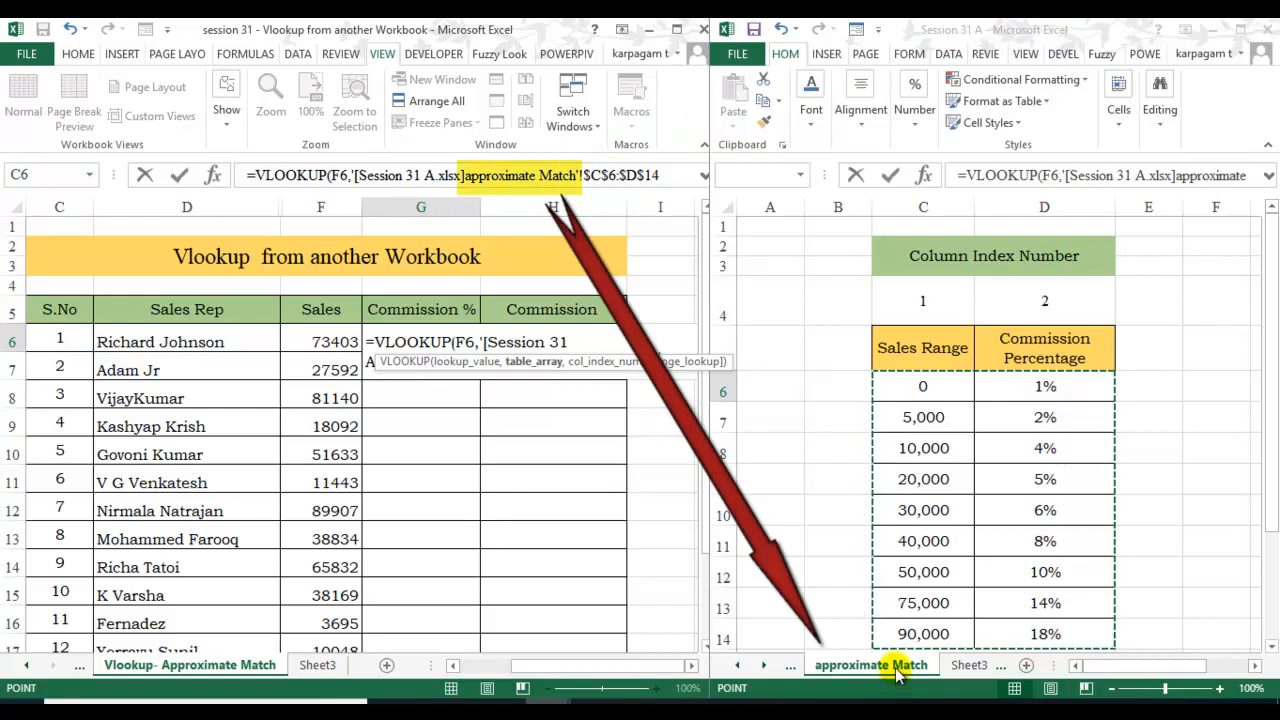
left_click_drag(922, 386, 1044, 633)
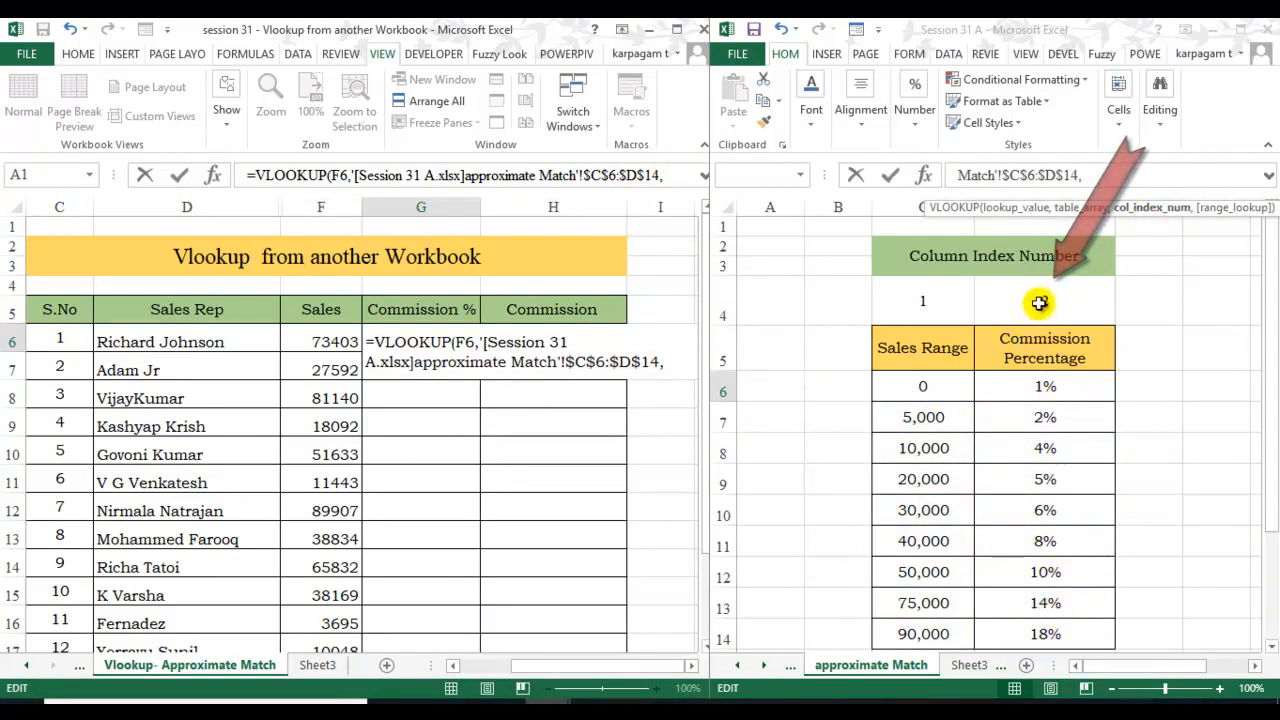
type(",2,")
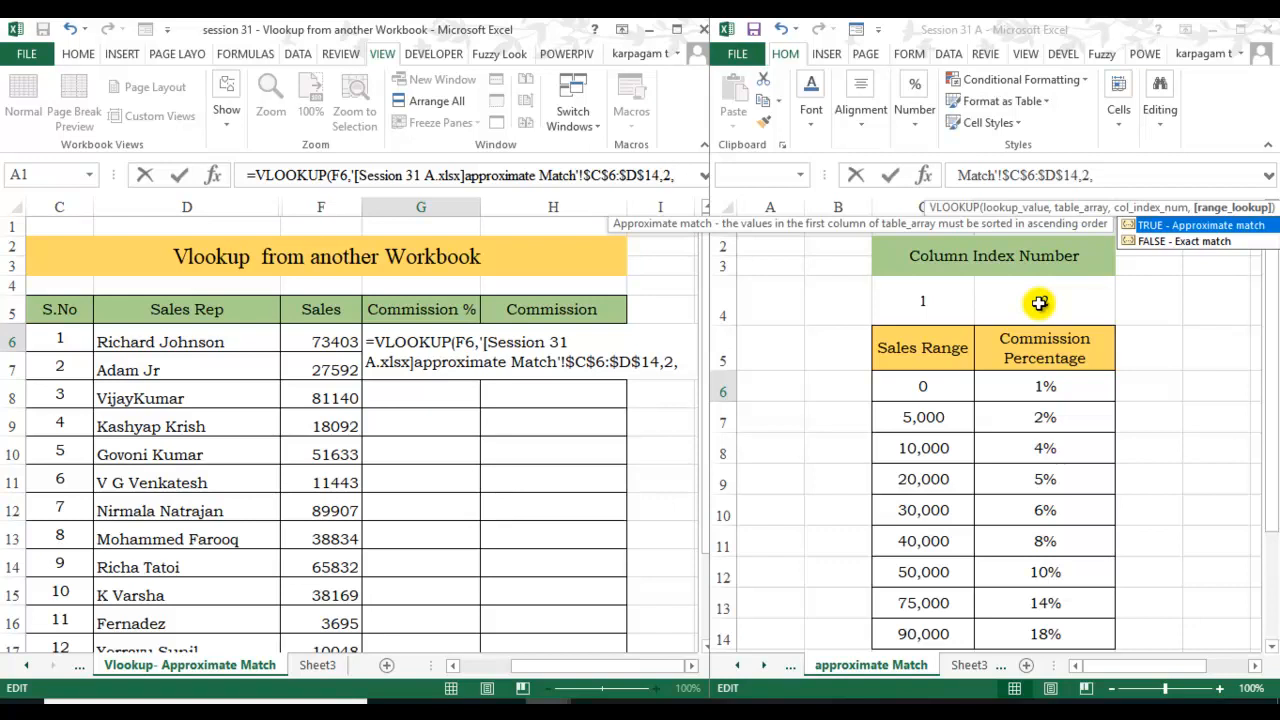
type("1")
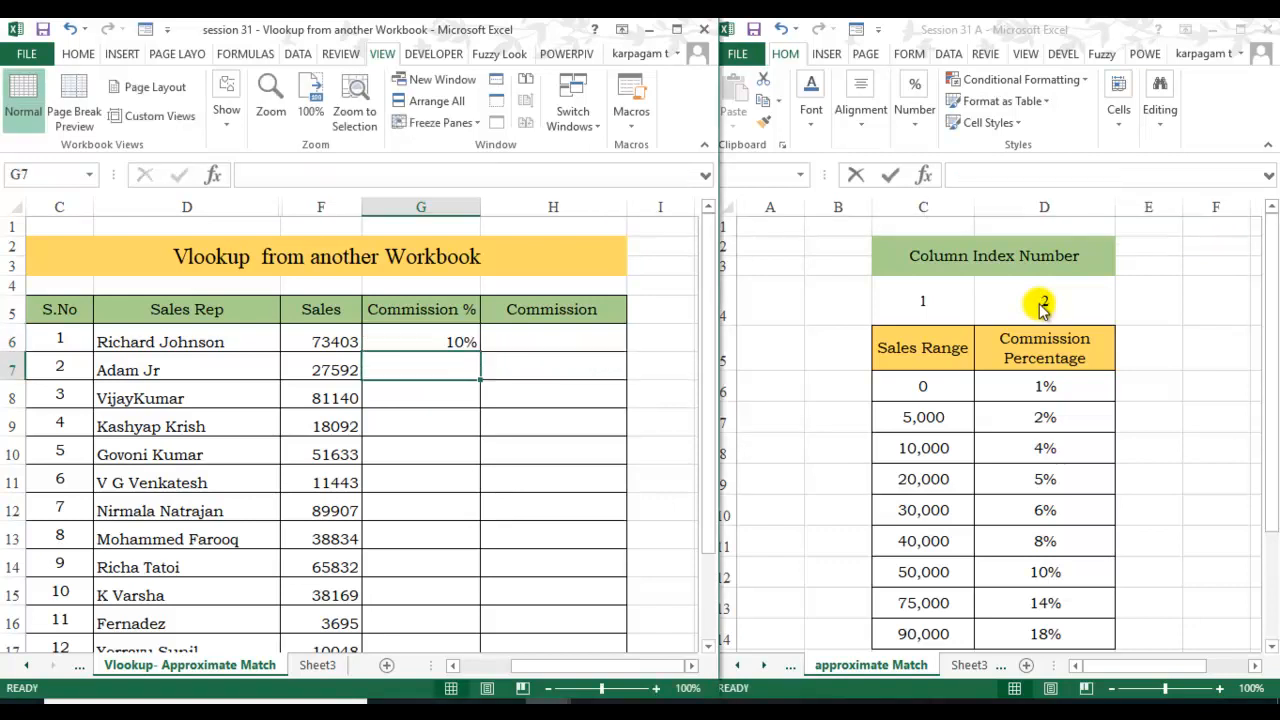
Copy the G6 commission formula down to G17 so all twelve reps show rates from 1% to 14%.
left_click(322, 341)
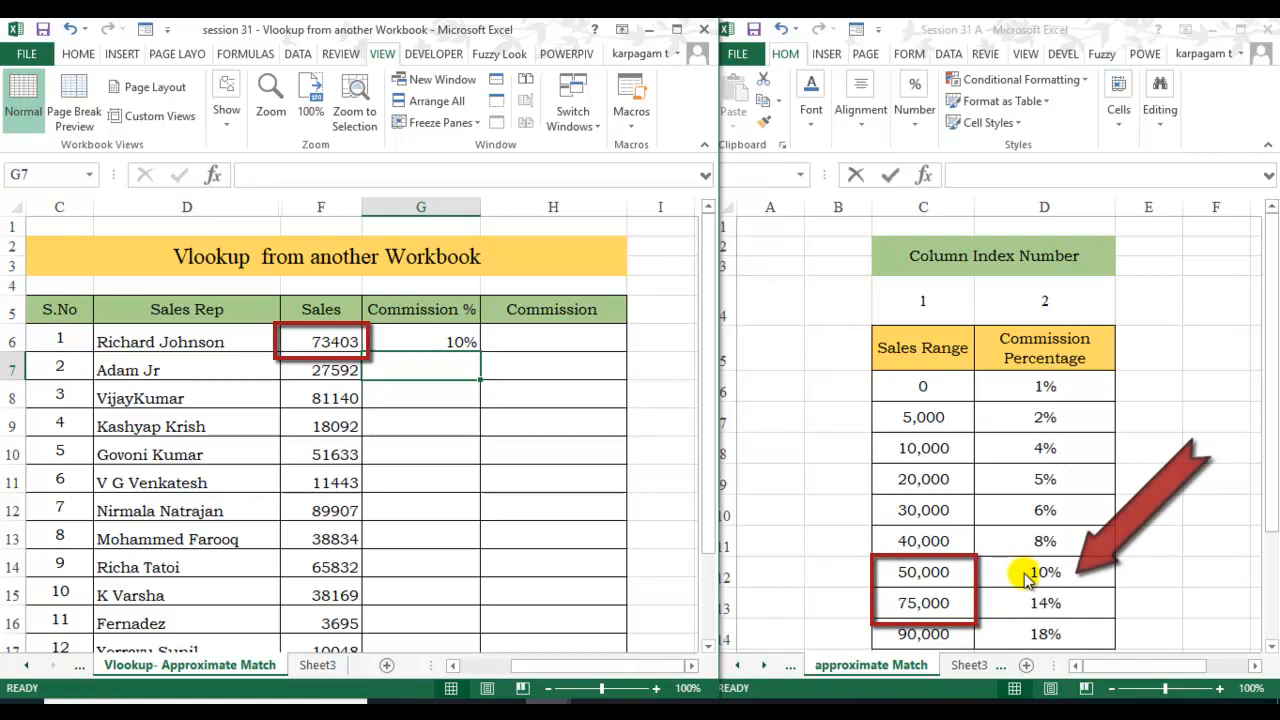
left_click(421, 341)
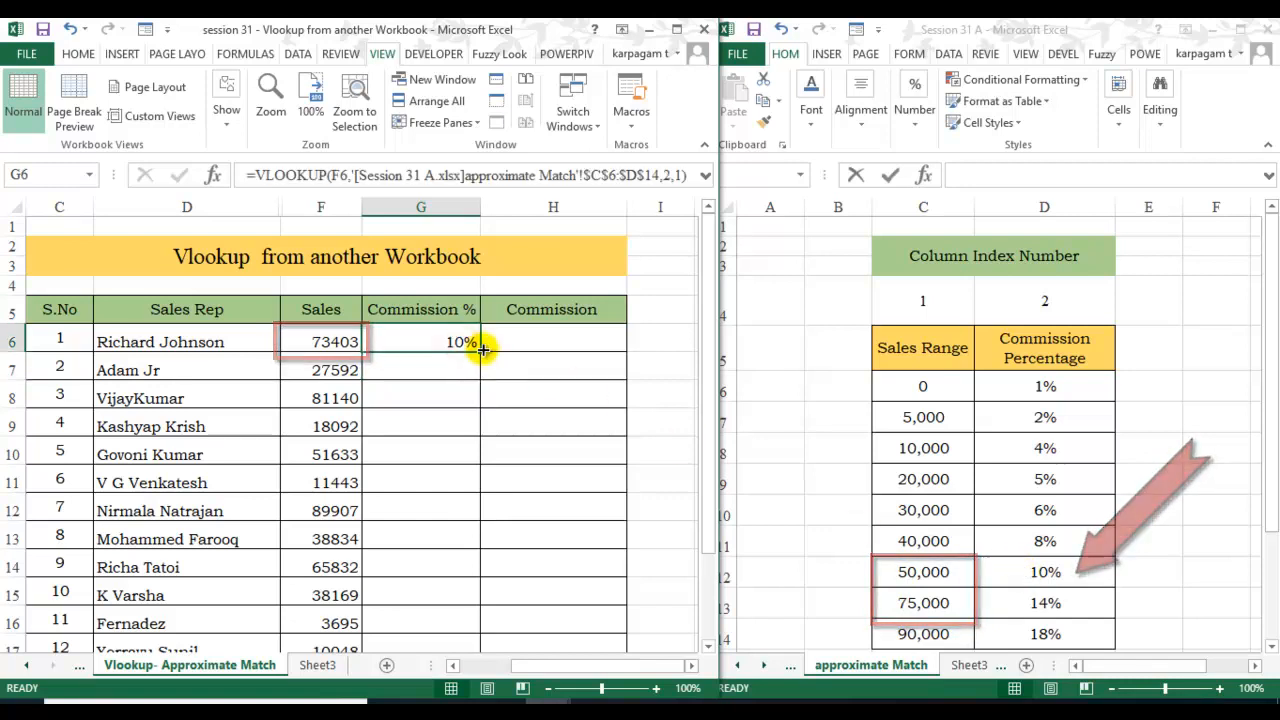
left_click_drag(420, 341, 420, 591)
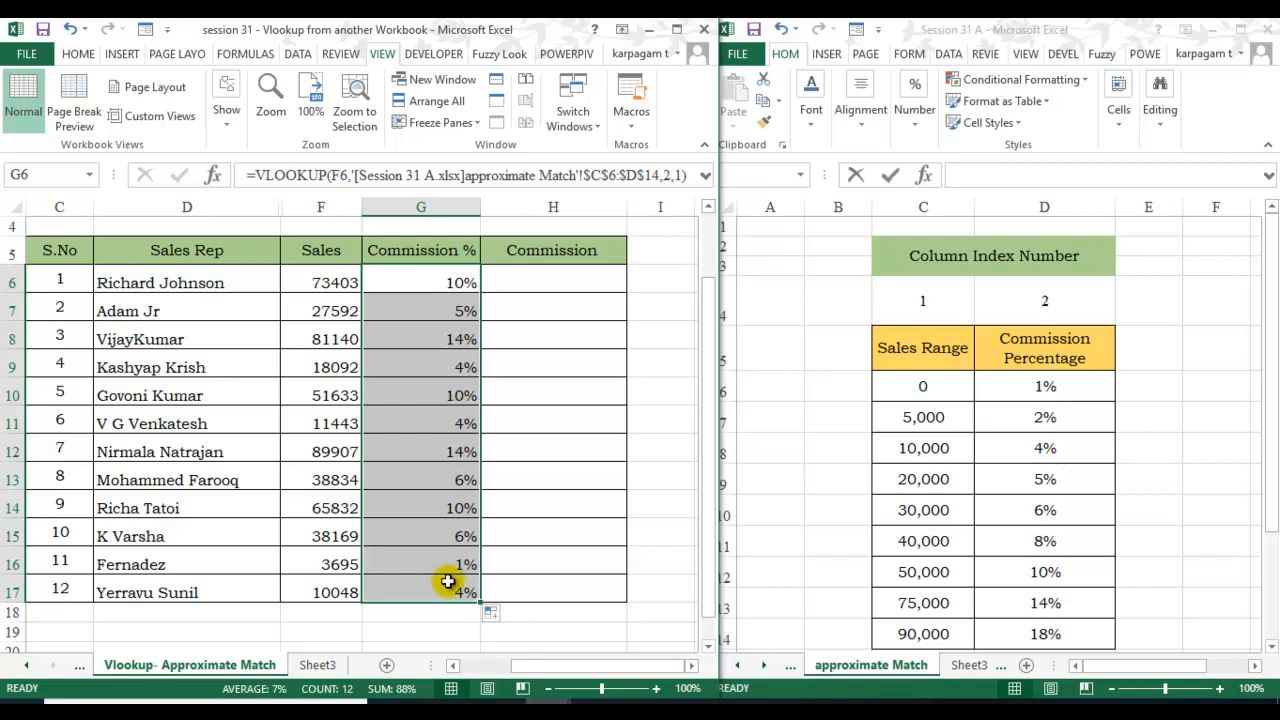
mouse_move(511, 588)
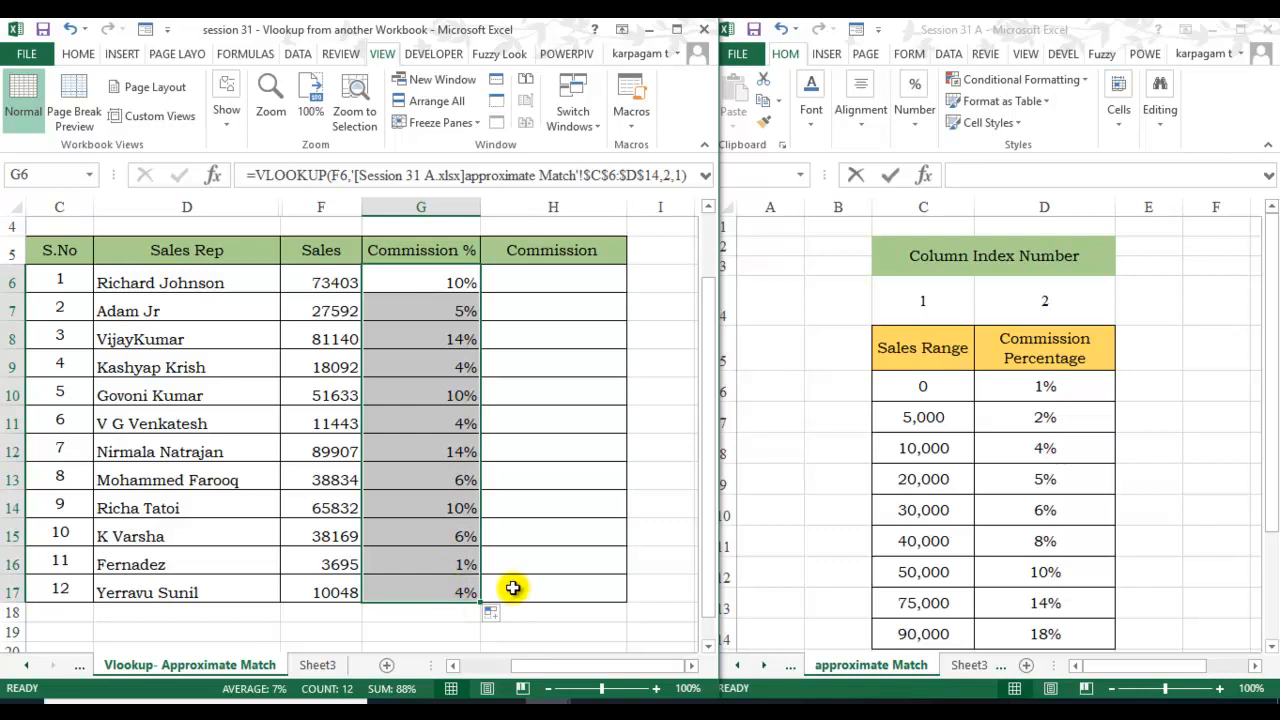